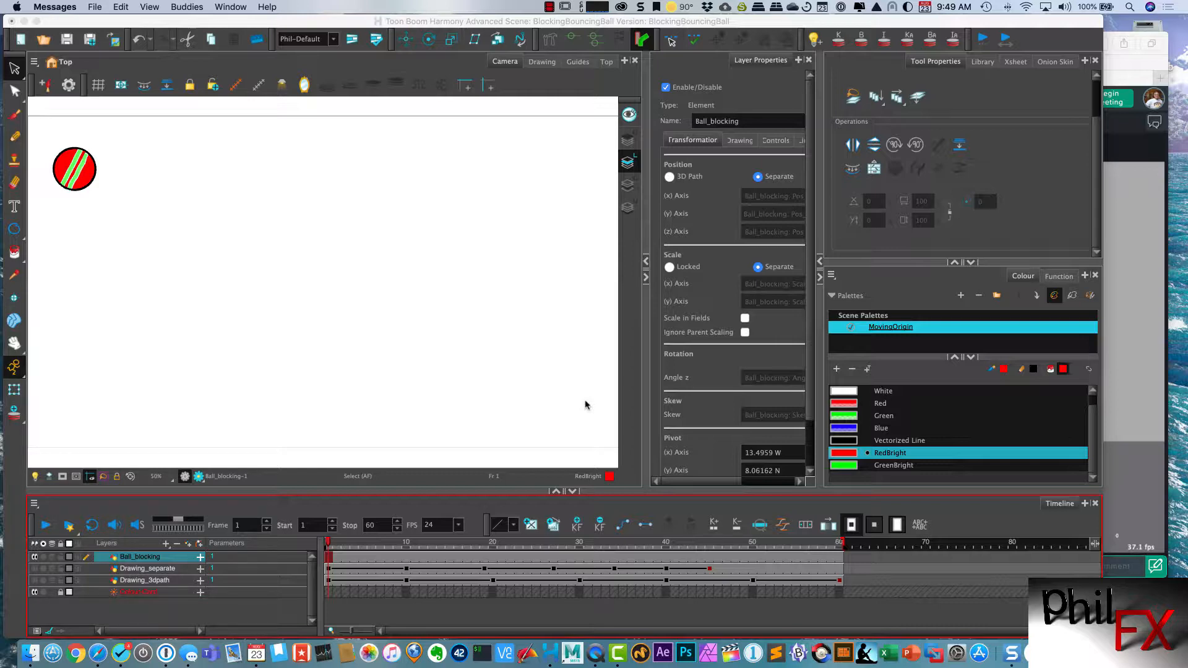
mouse_move(556, 399)
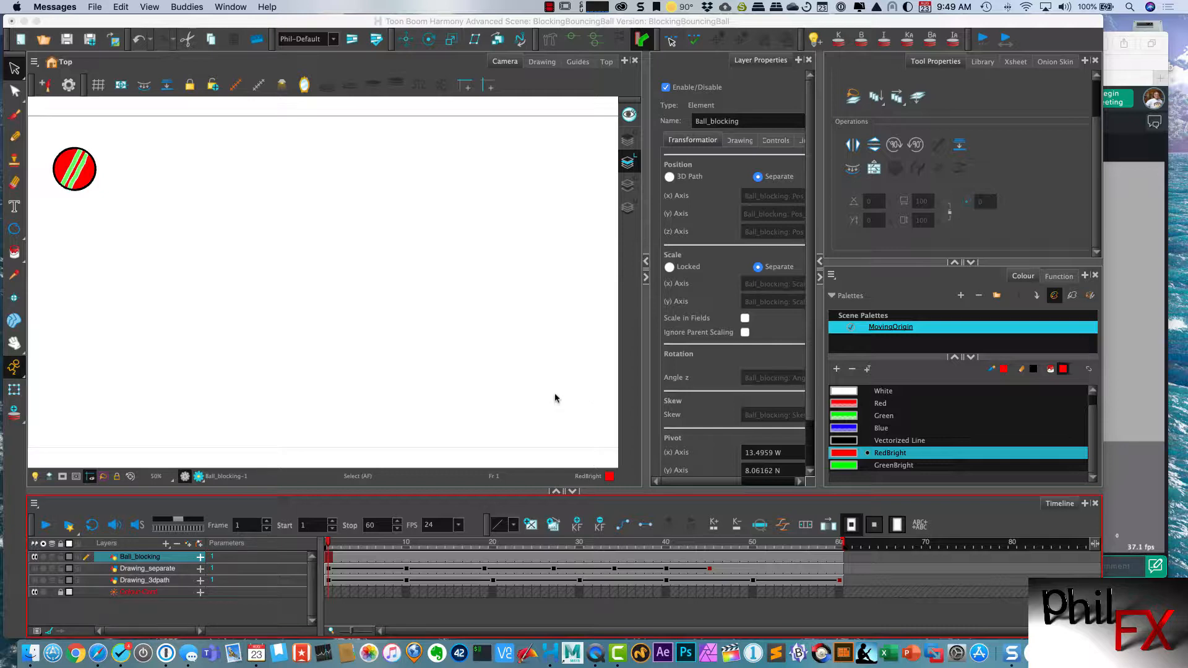
mouse_move(333, 310)
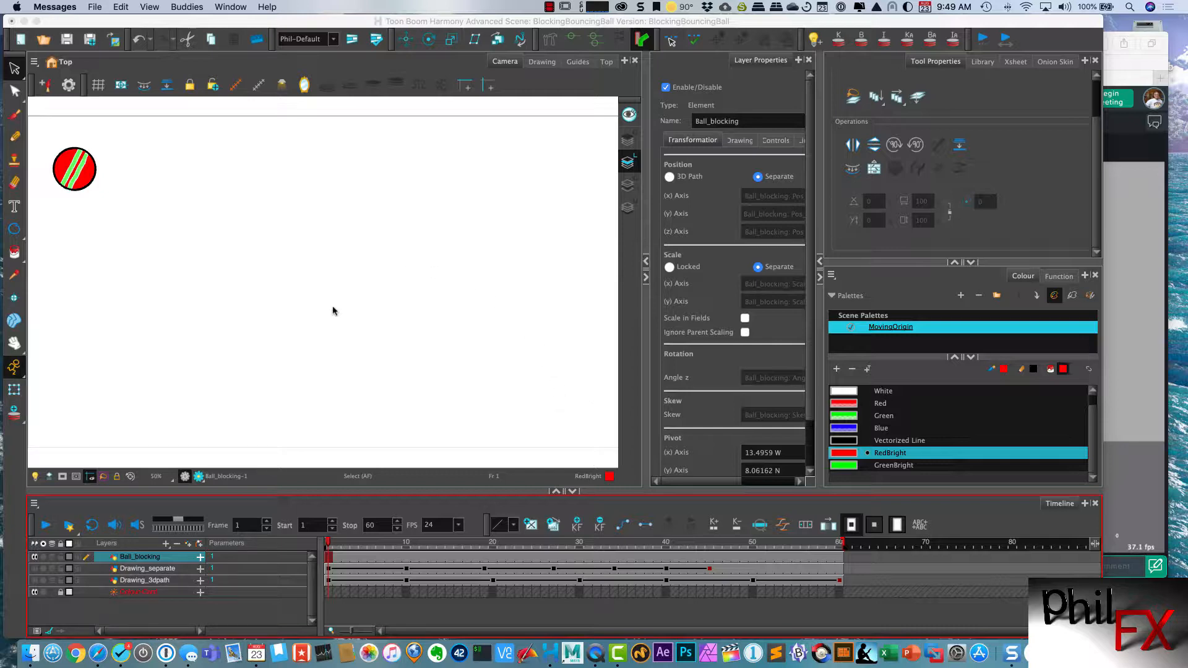
mouse_move(136, 545)
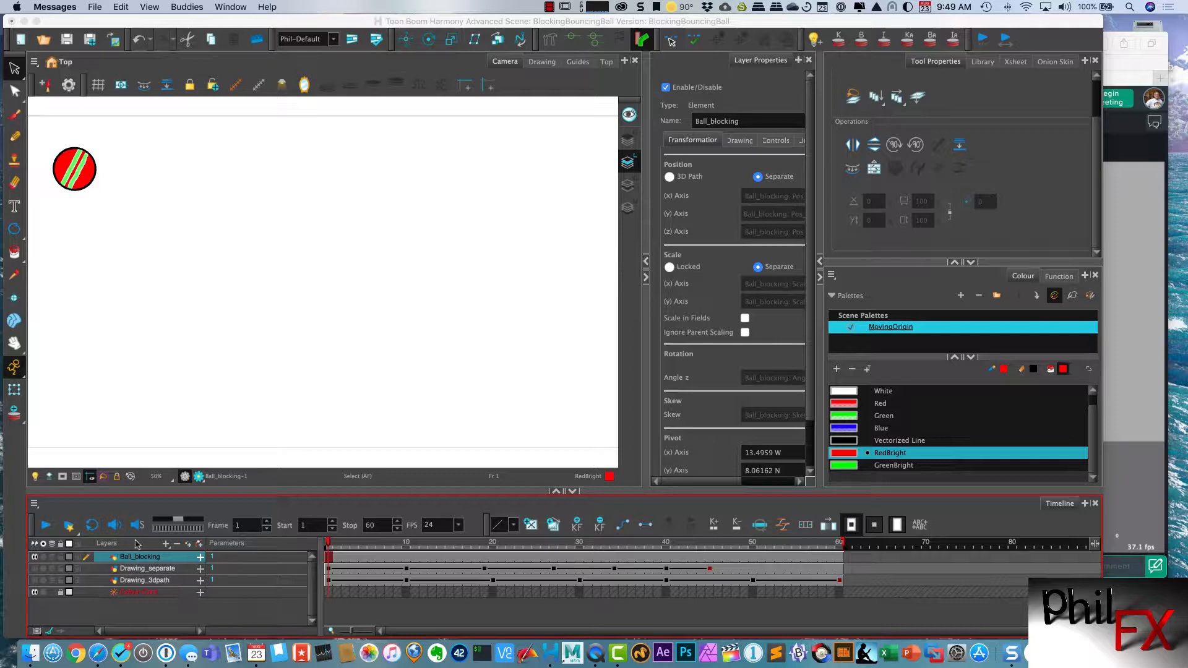
mouse_move(68, 210)
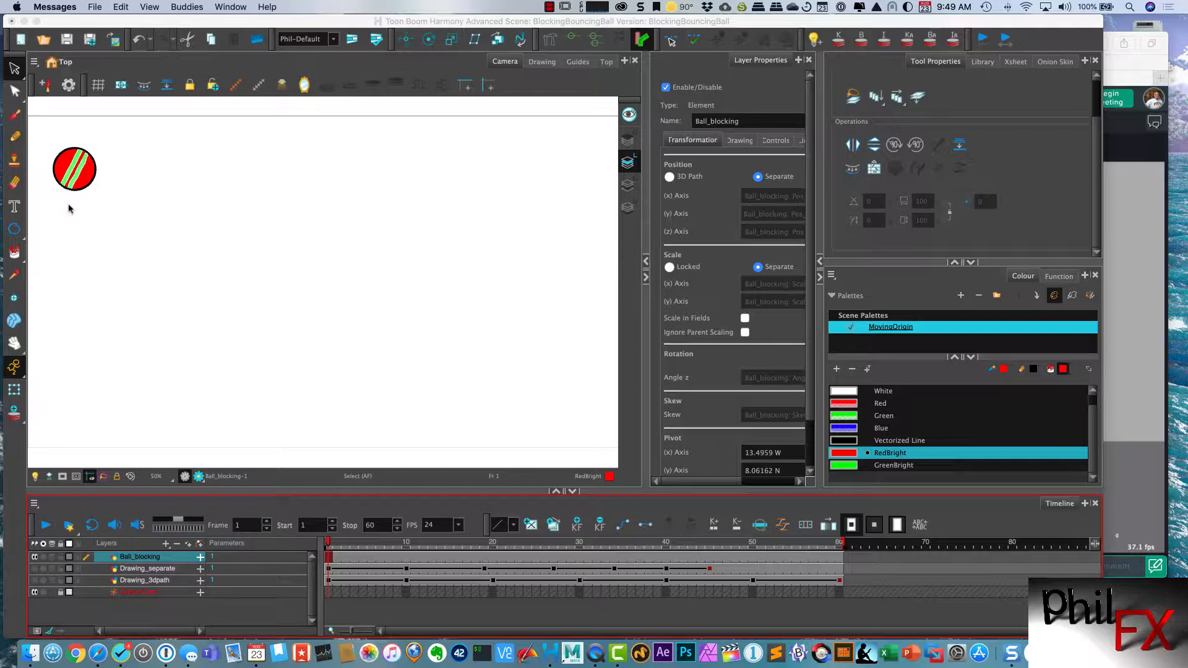
mouse_move(72, 228)
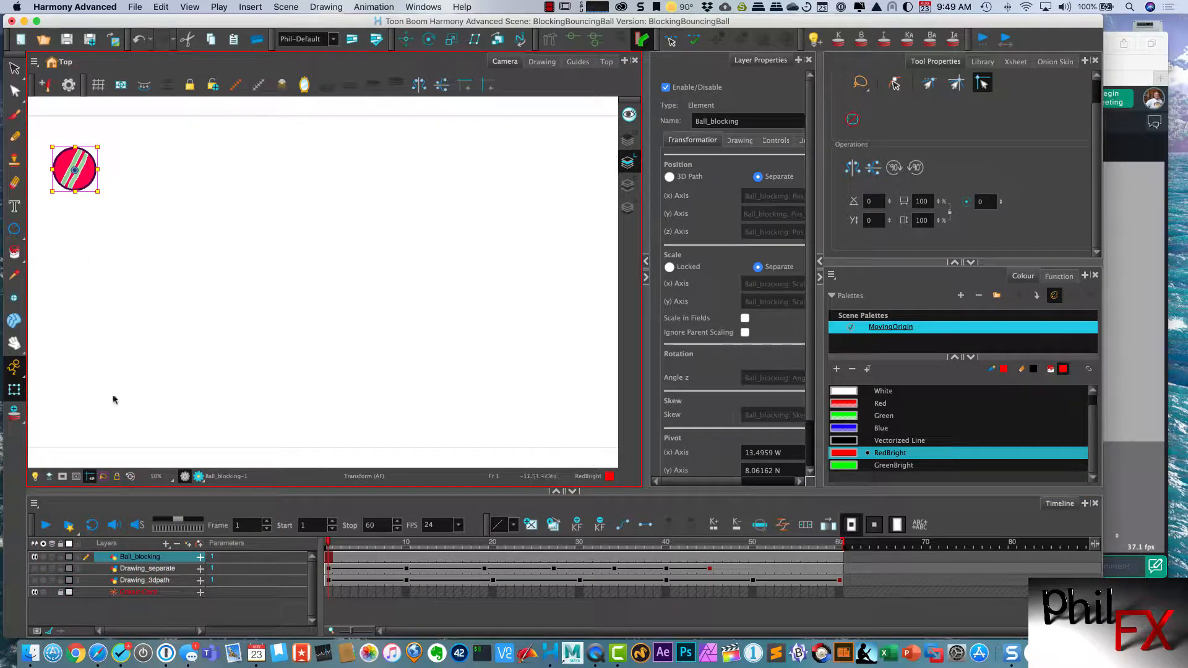
mouse_move(35, 182)
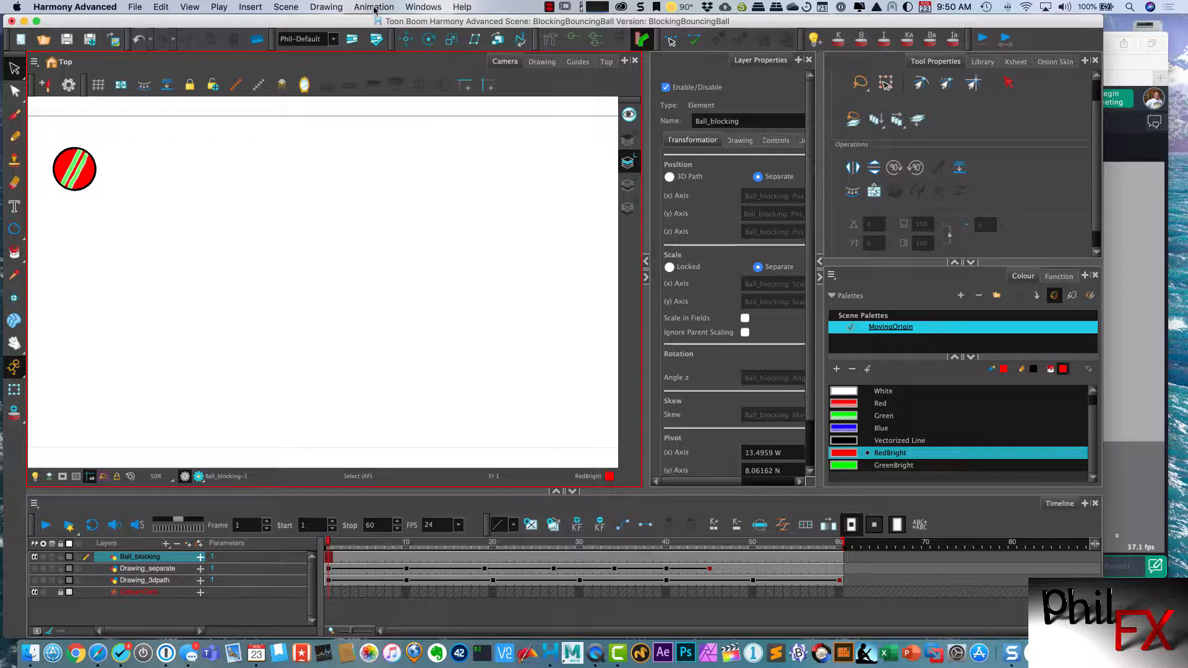
Play the Week3_bouncing_ball1.mov reference clip through its bounces and pause it again.
click(374, 8)
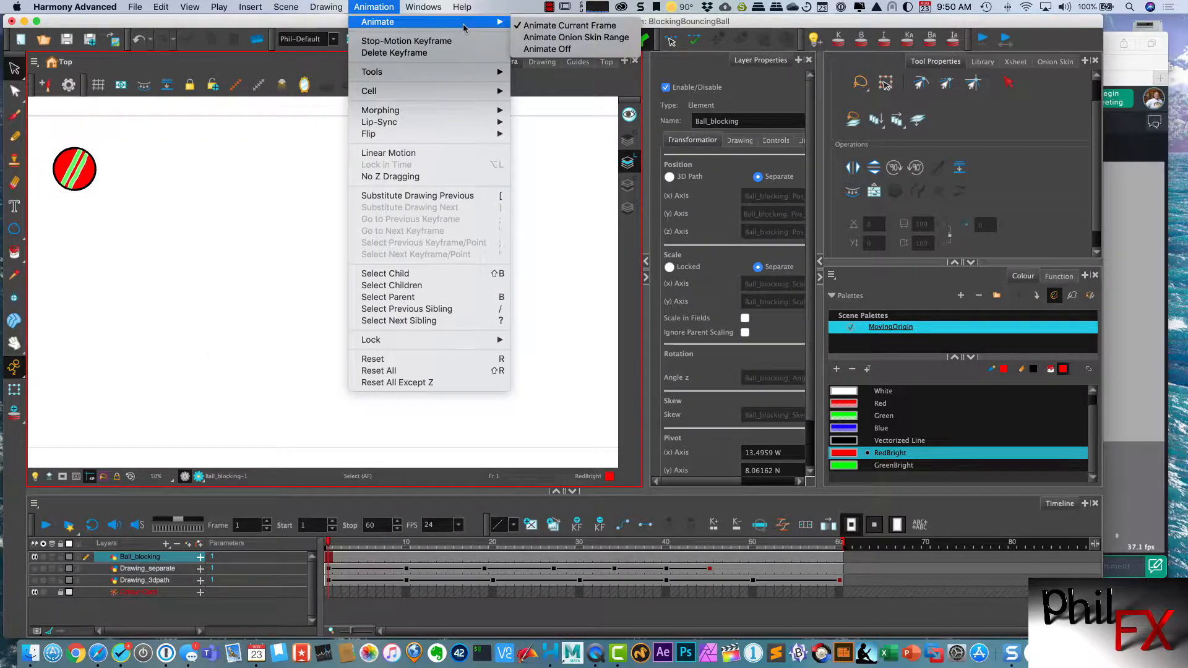
mouse_move(406, 41)
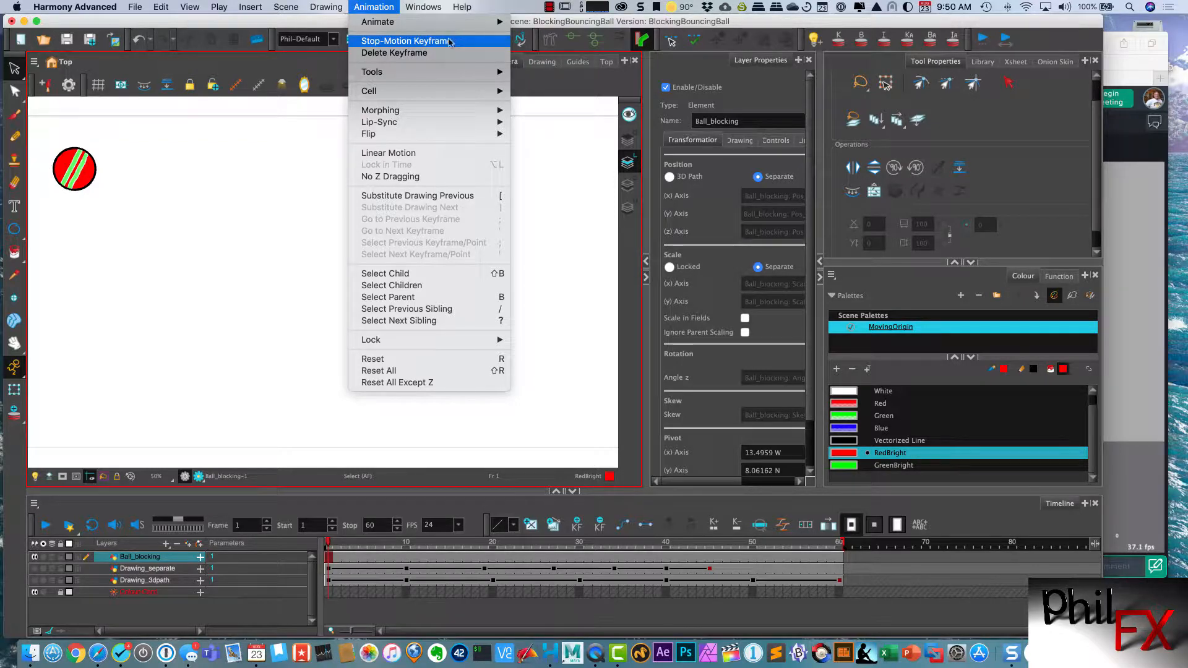
mouse_move(407, 41)
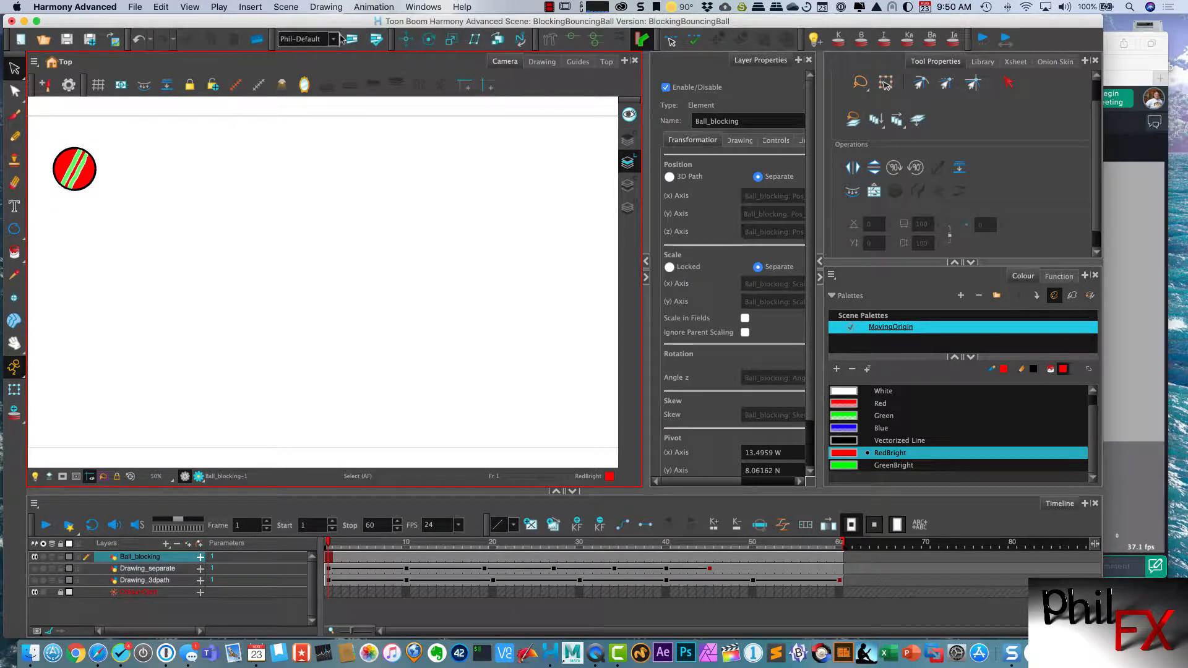
mouse_move(113, 328)
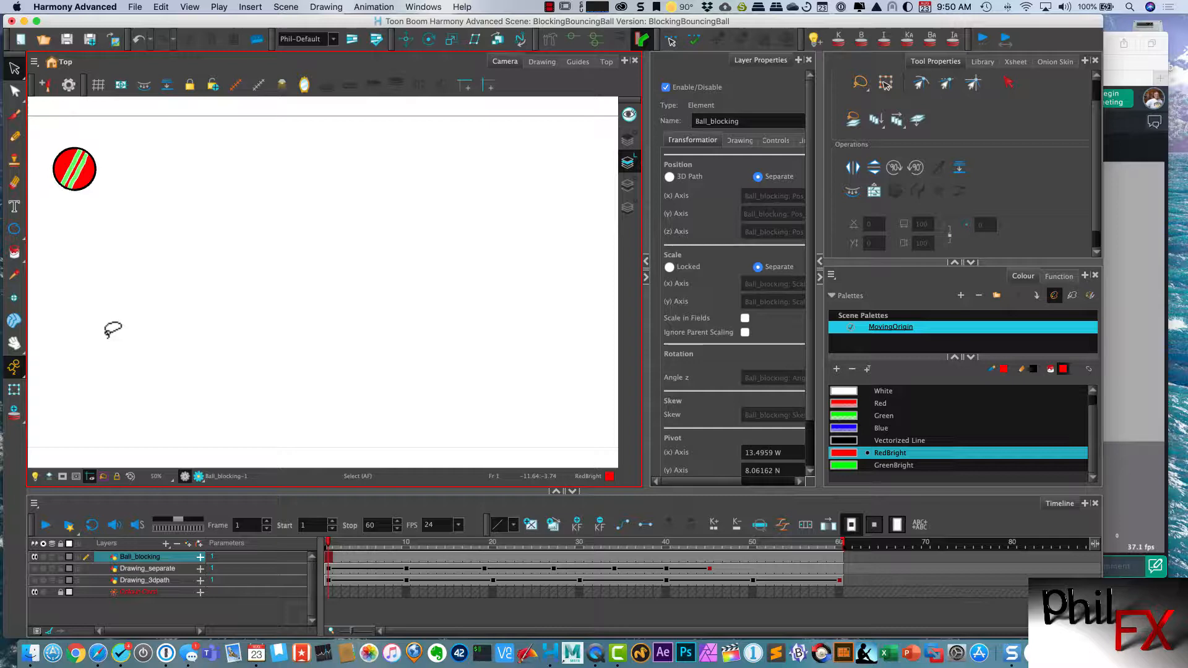
mouse_move(102, 411)
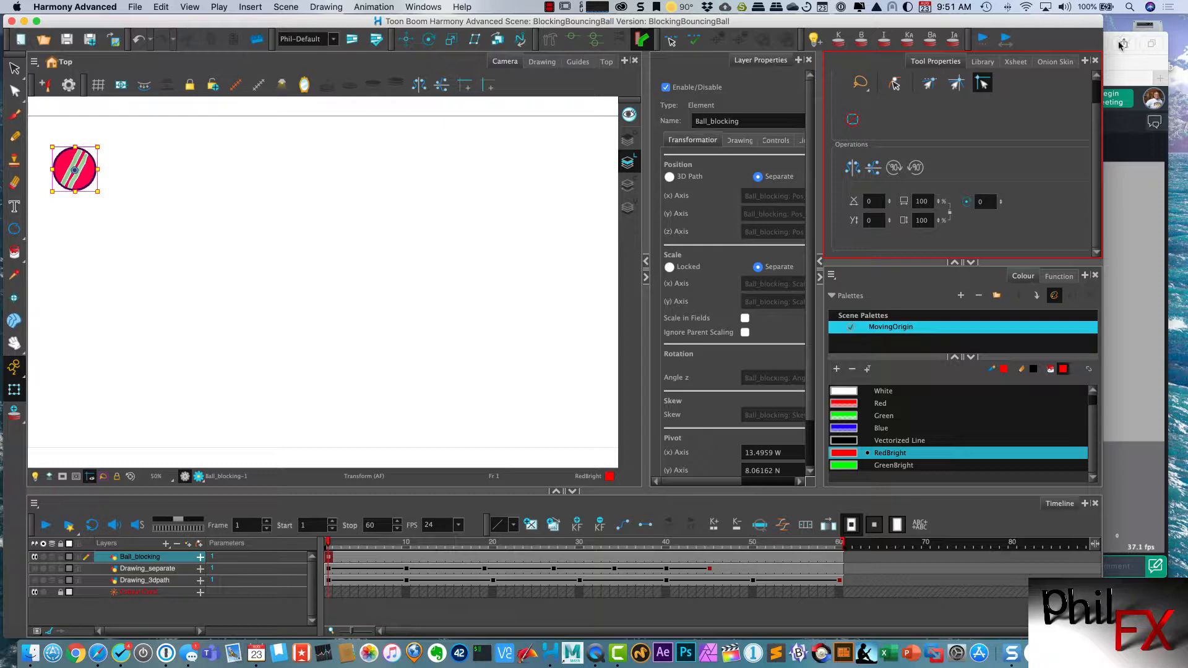
mouse_move(1137, 38)
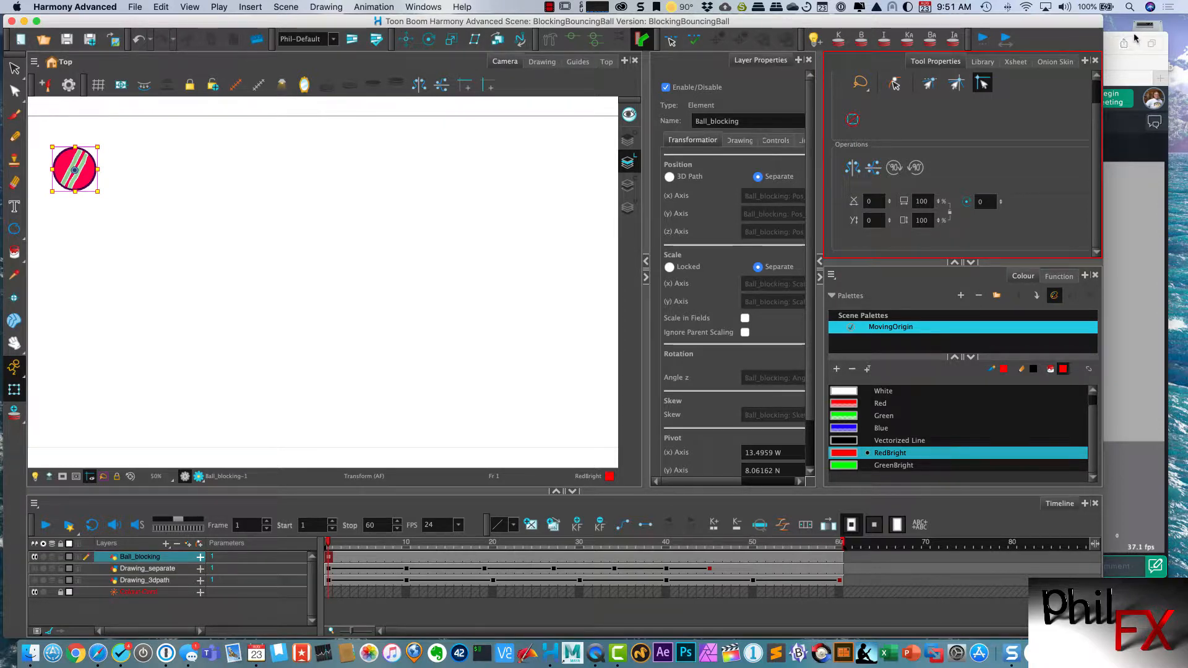
mouse_move(1129, 36)
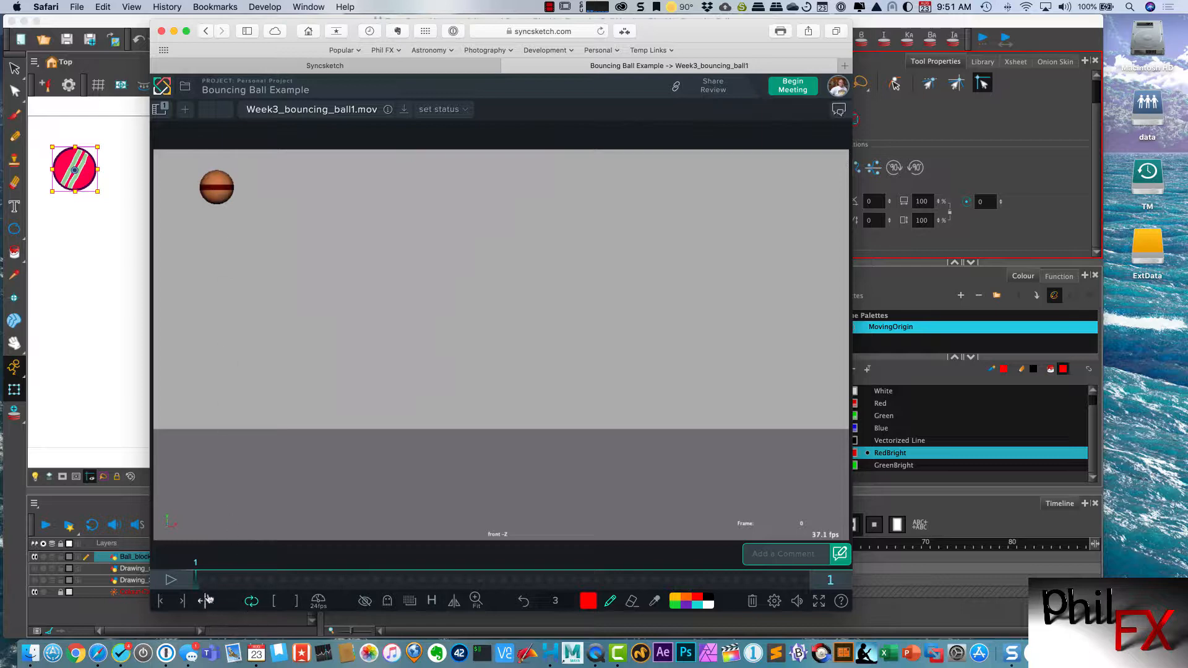
click(171, 580)
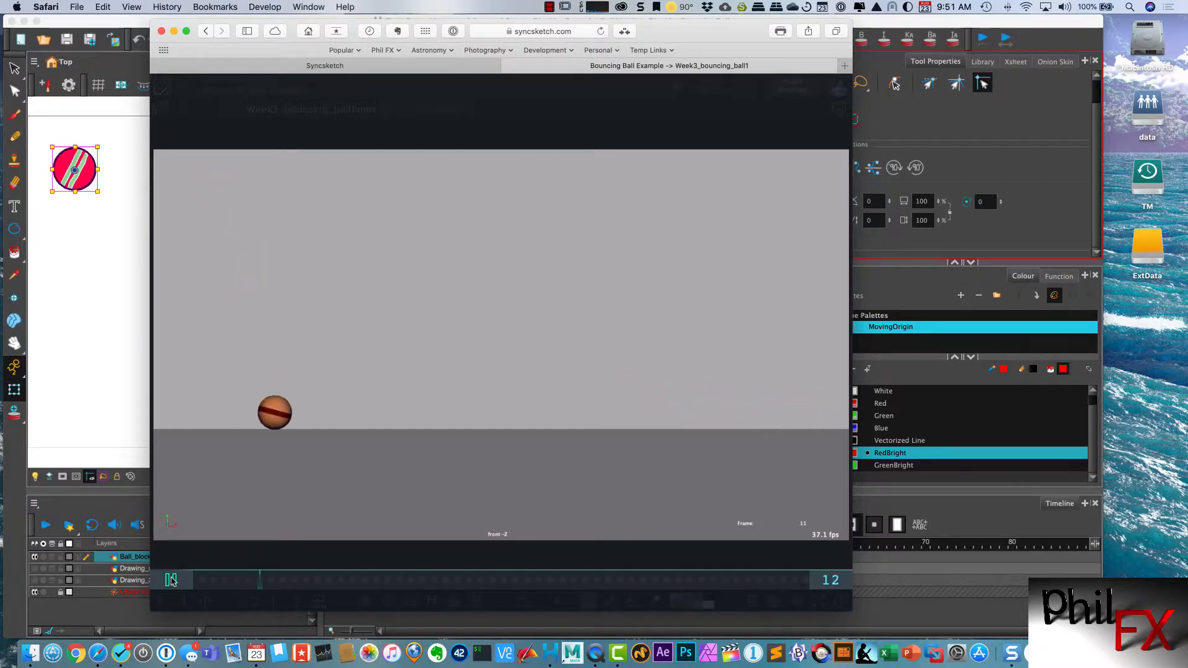
click(538, 579)
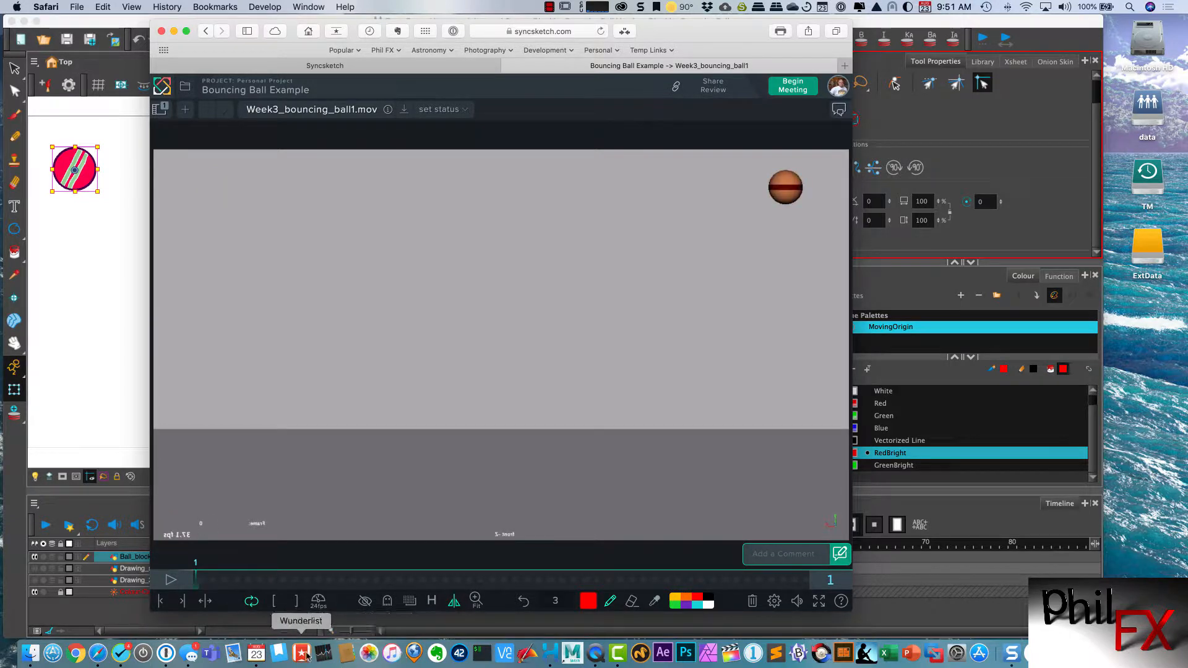
click(170, 580)
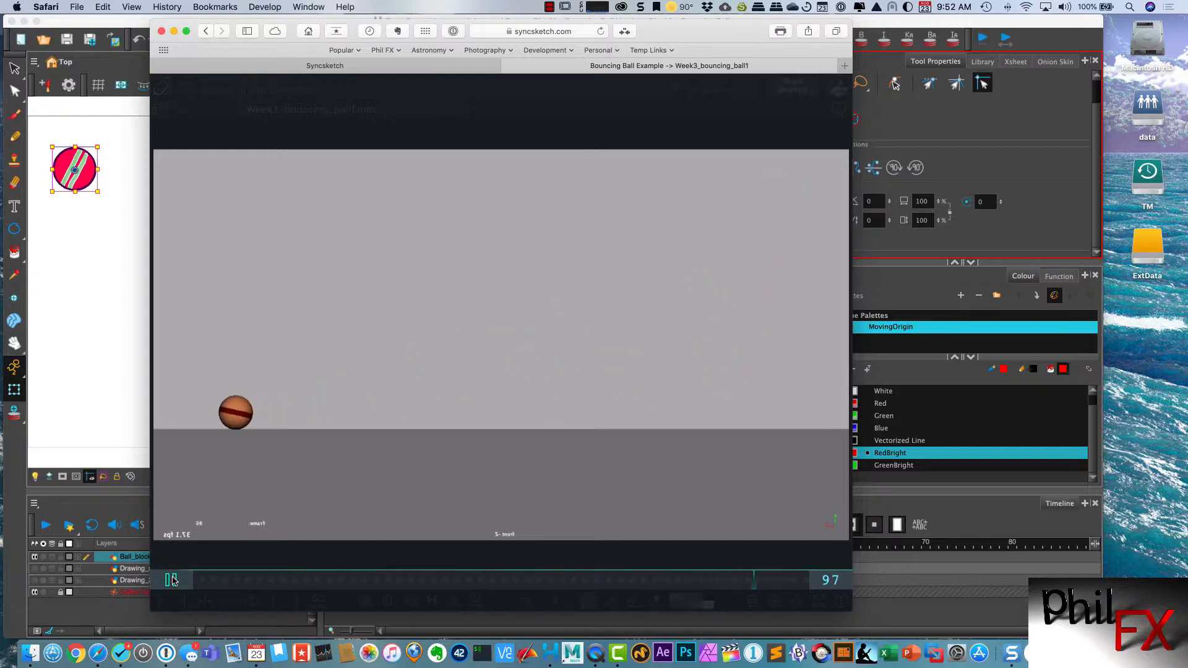
click(410, 579)
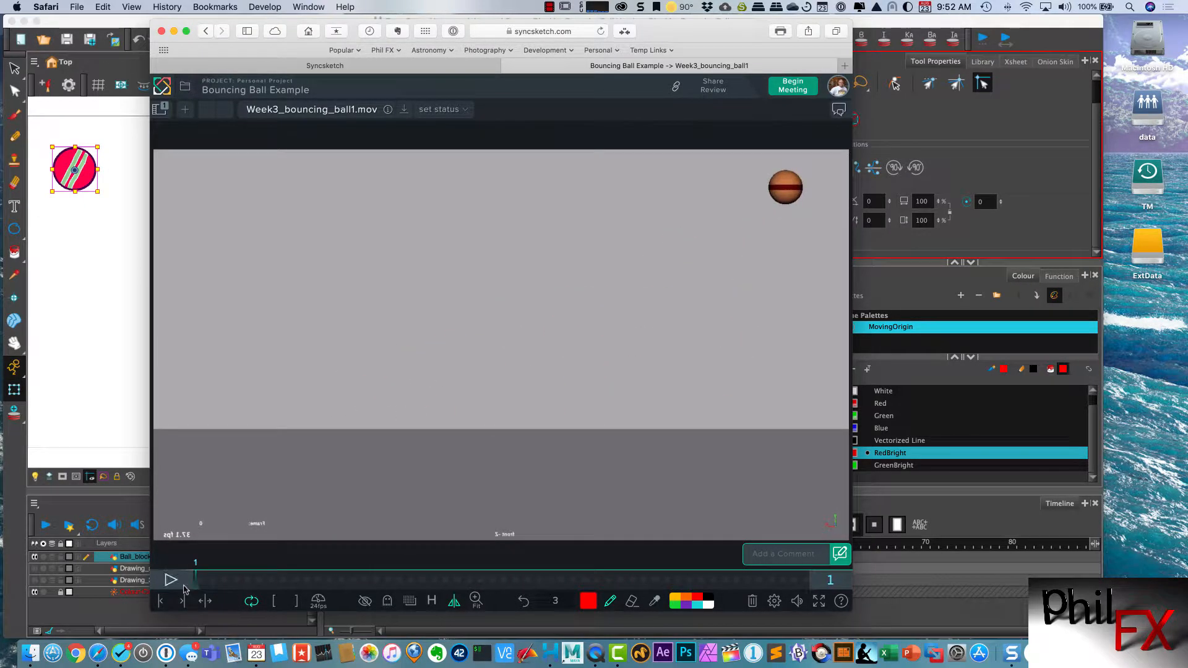
mouse_move(399, 611)
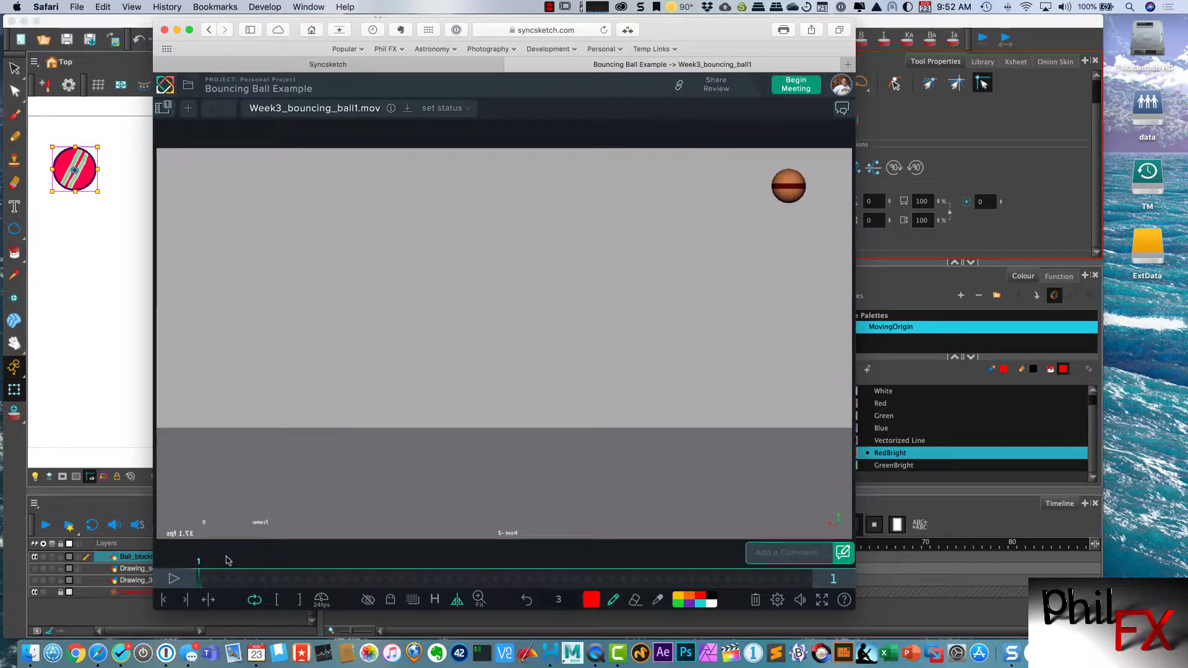
Scrub the reference through mid-bounce and later frames, replay it, and stop back at frame 1.
click(239, 579)
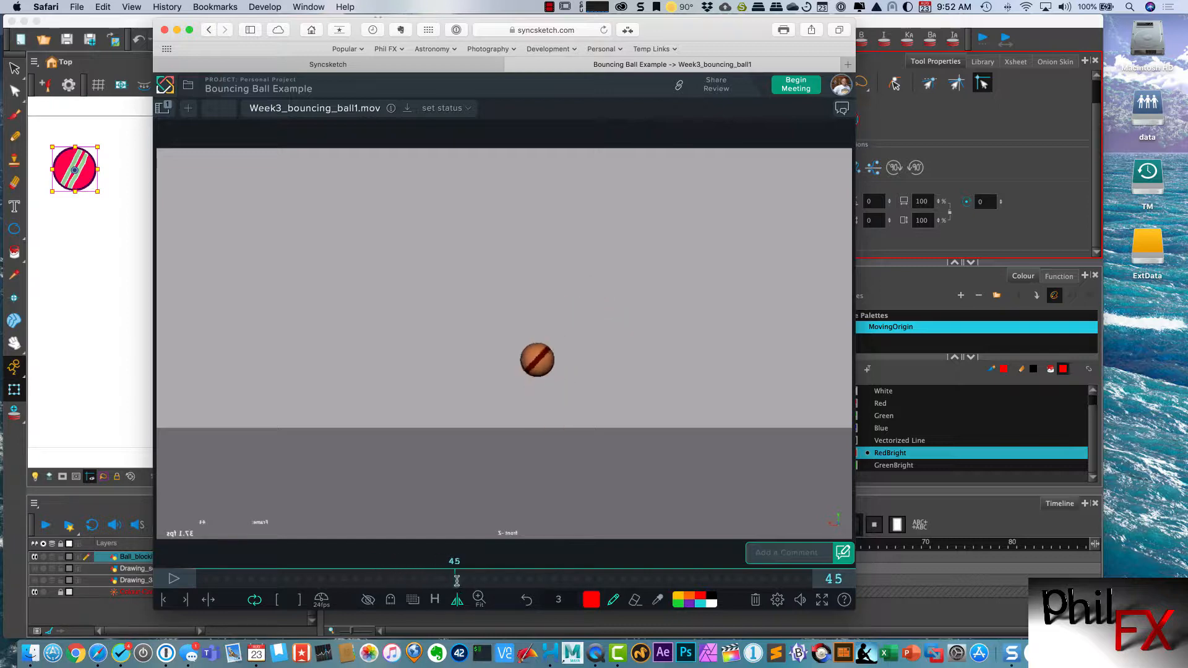
click(506, 578)
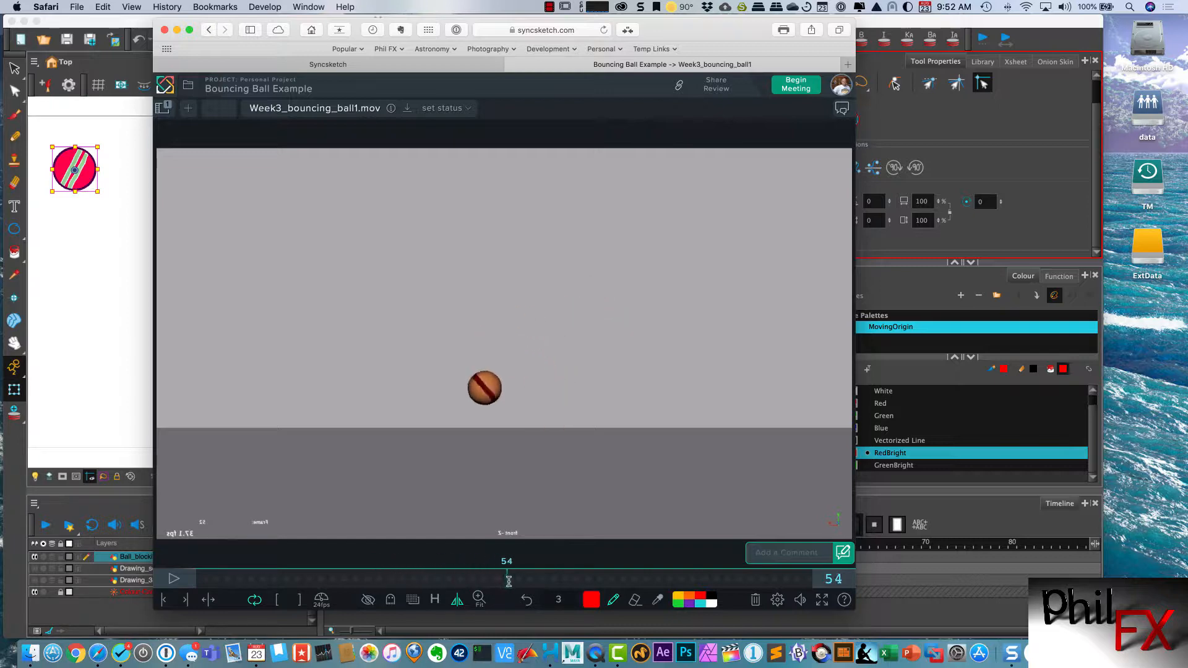
click(403, 578)
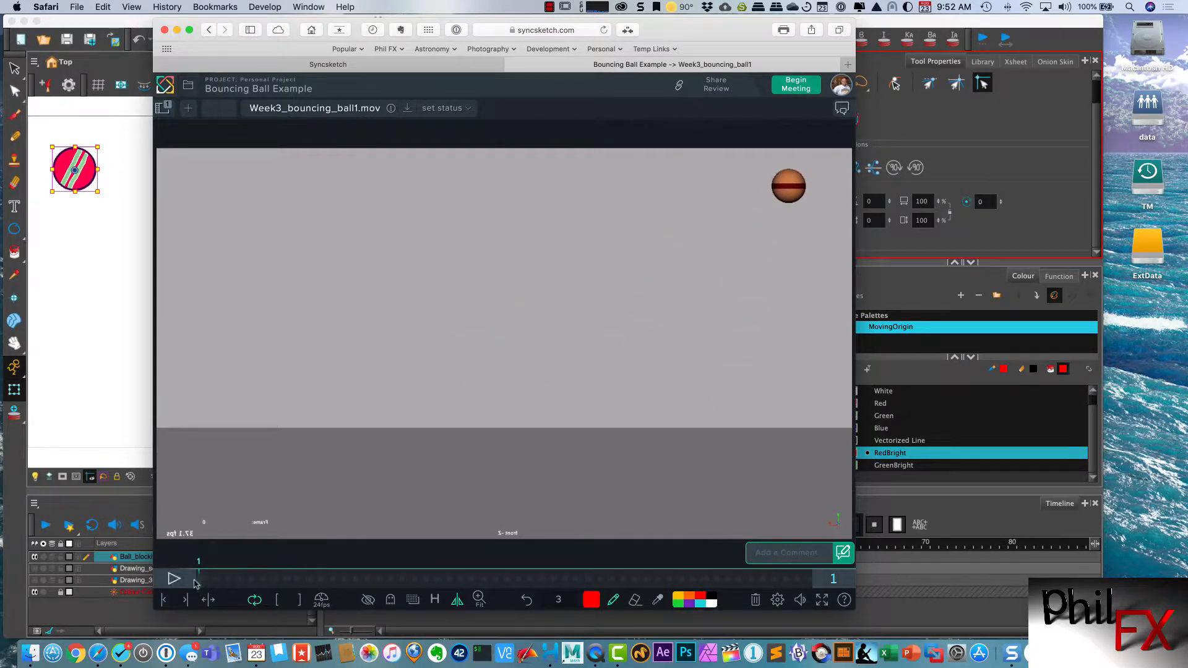
mouse_move(174, 579)
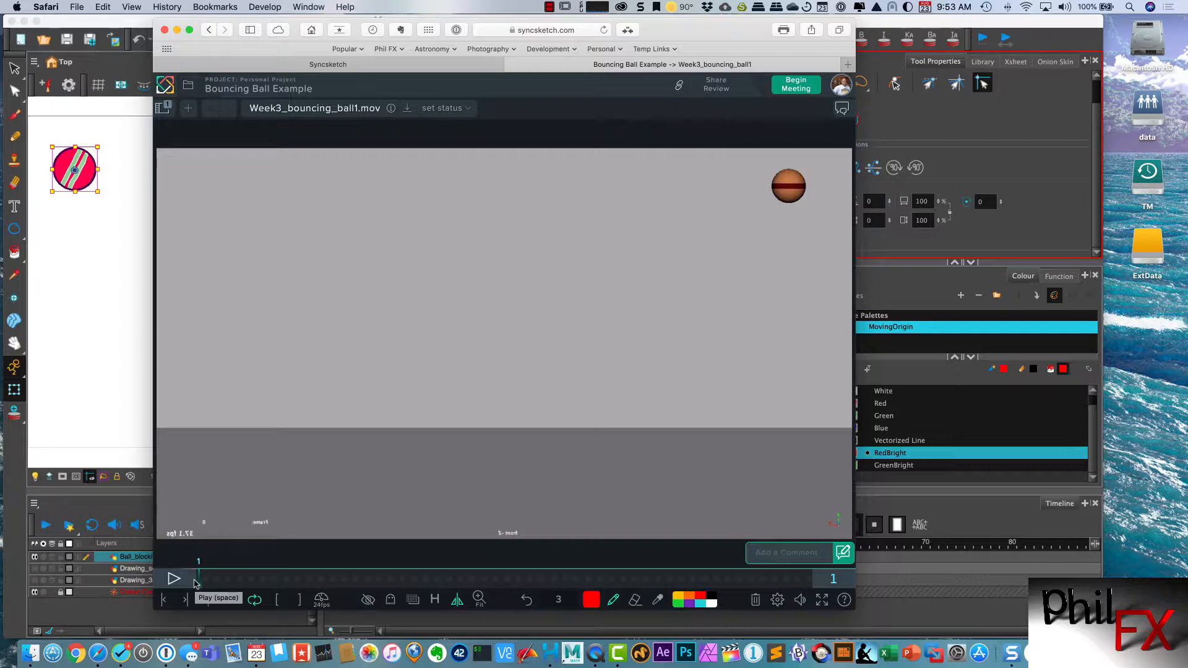
mouse_move(228, 585)
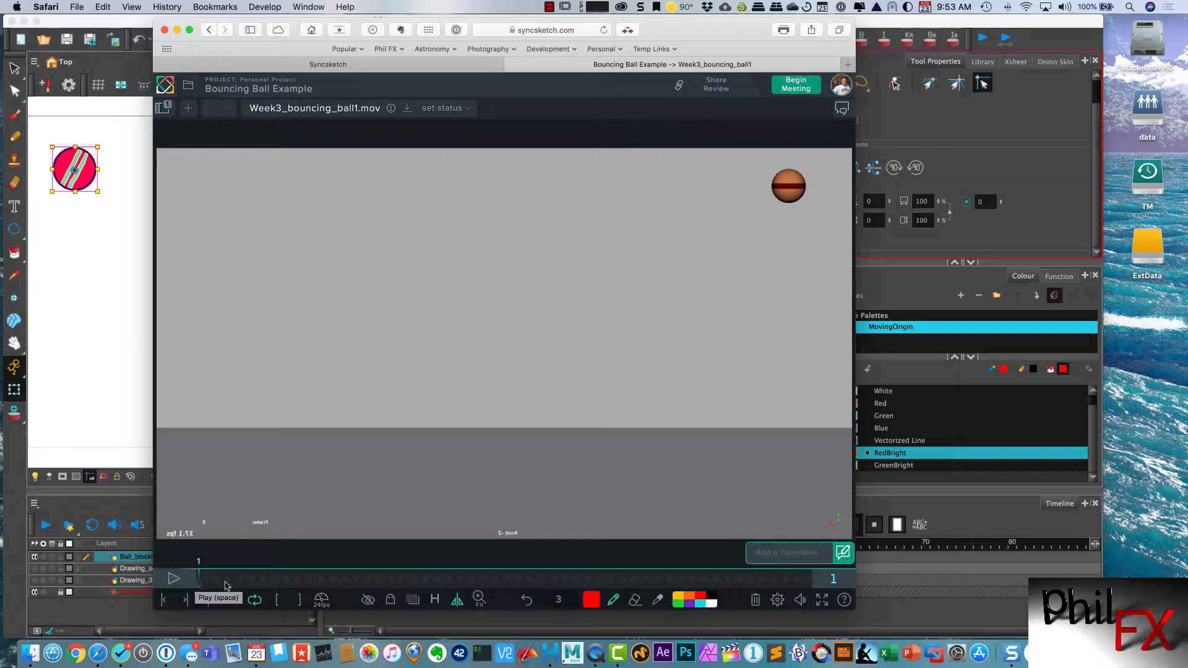
click(222, 578)
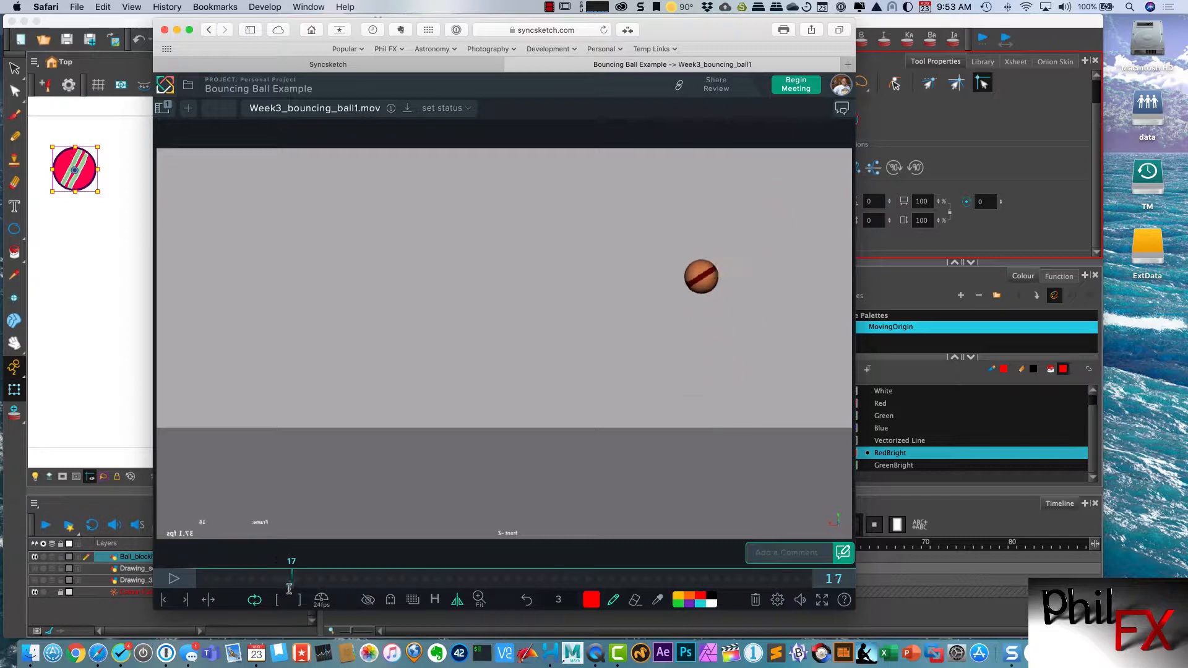
click(199, 578)
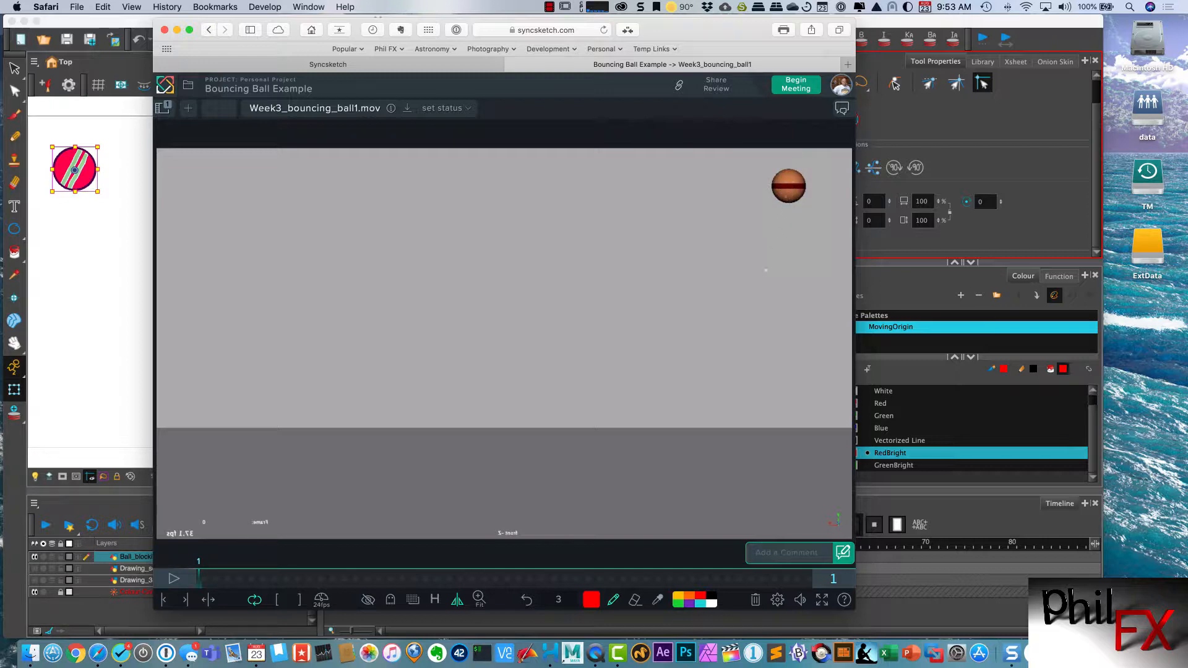
mouse_move(771, 366)
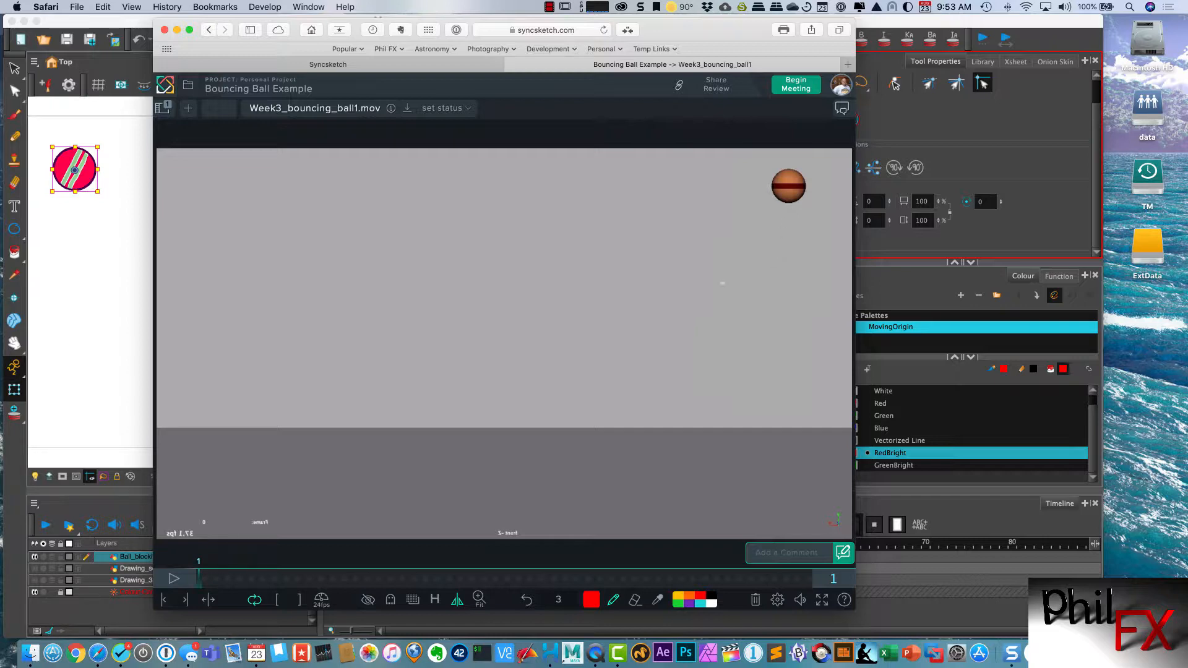
mouse_move(601, 344)
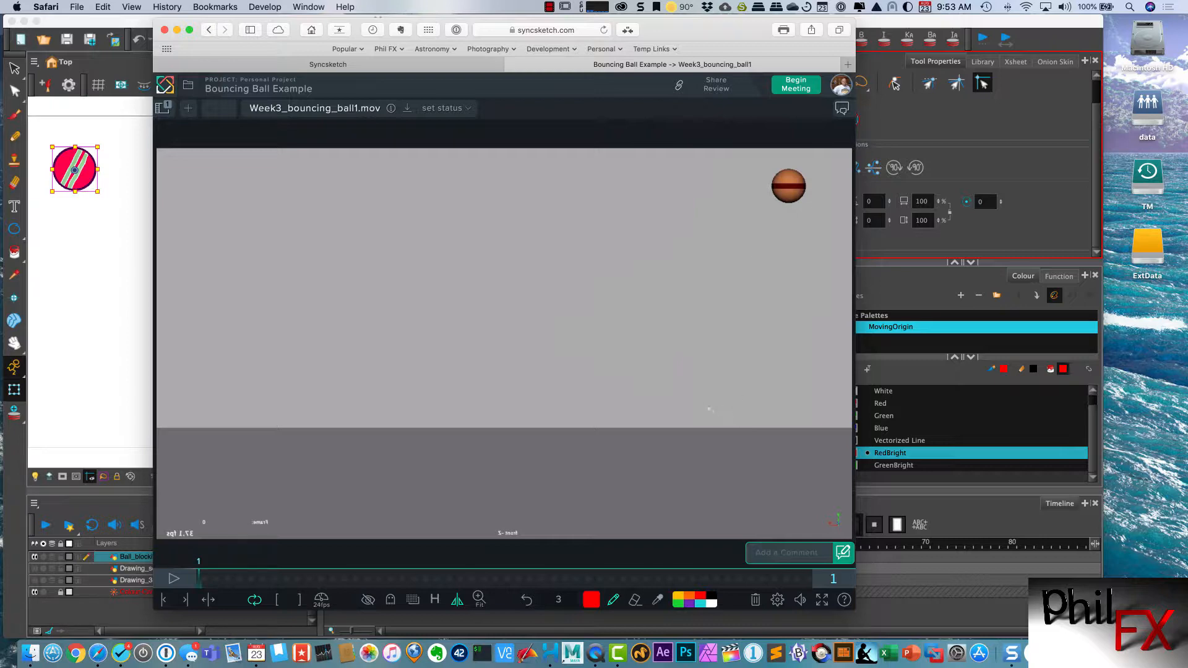
mouse_move(555, 431)
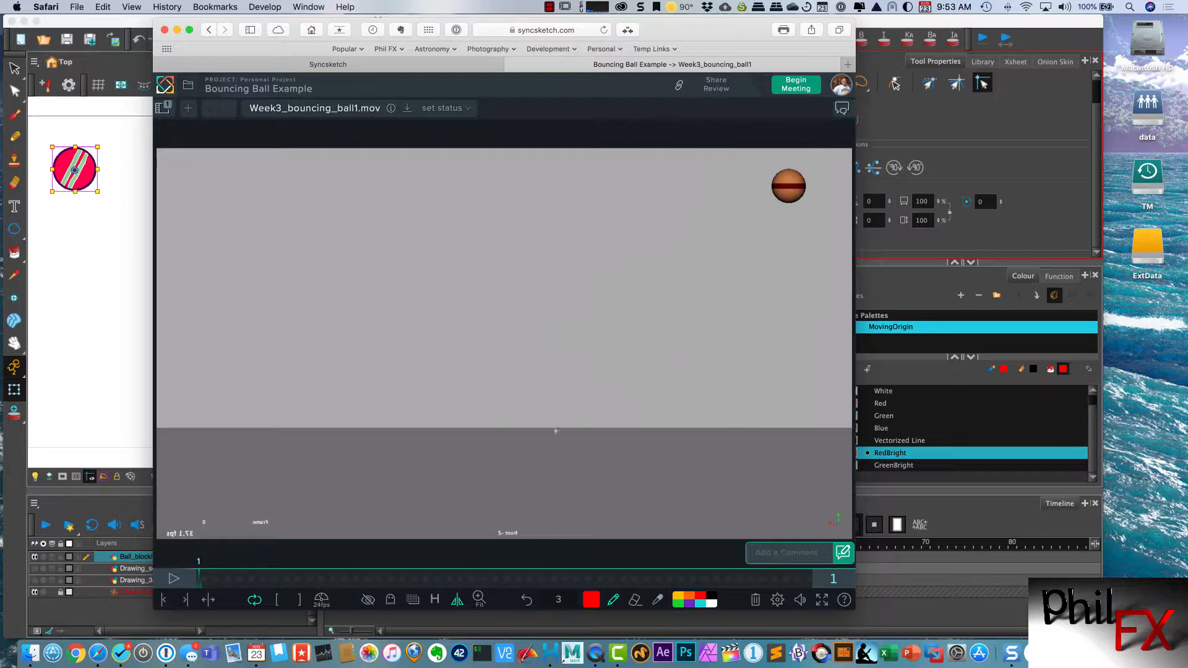
mouse_move(592, 415)
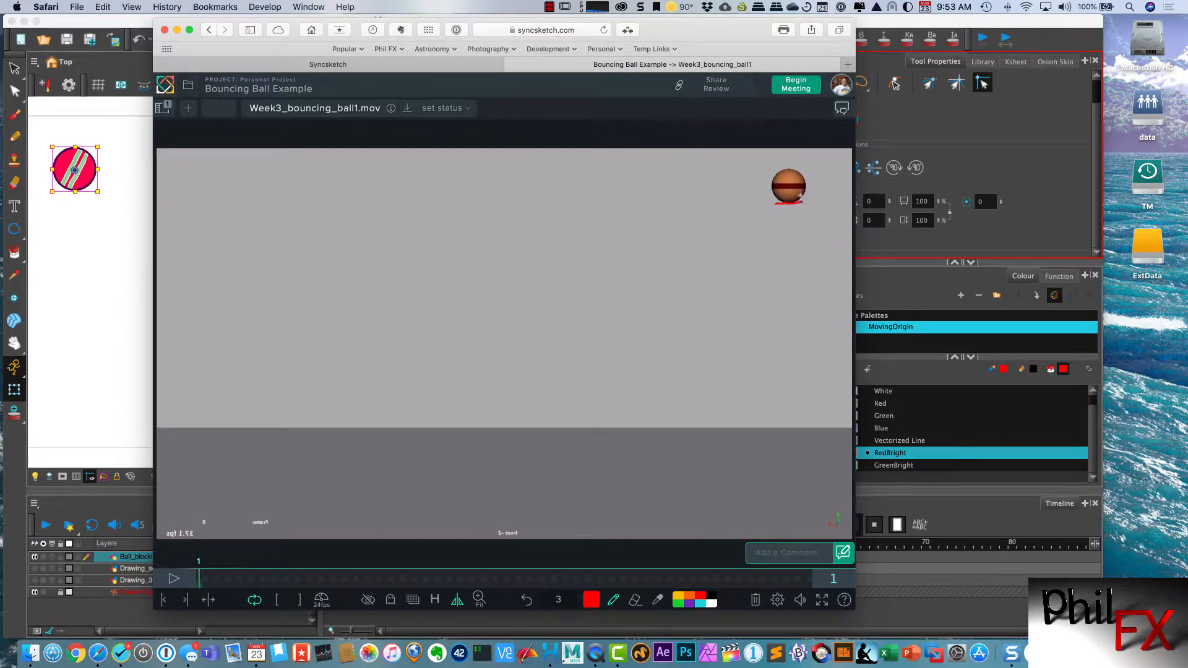
Step the reference from frame 1 through frame 6 and the early bounce frames, marking the ball.
click(390, 599)
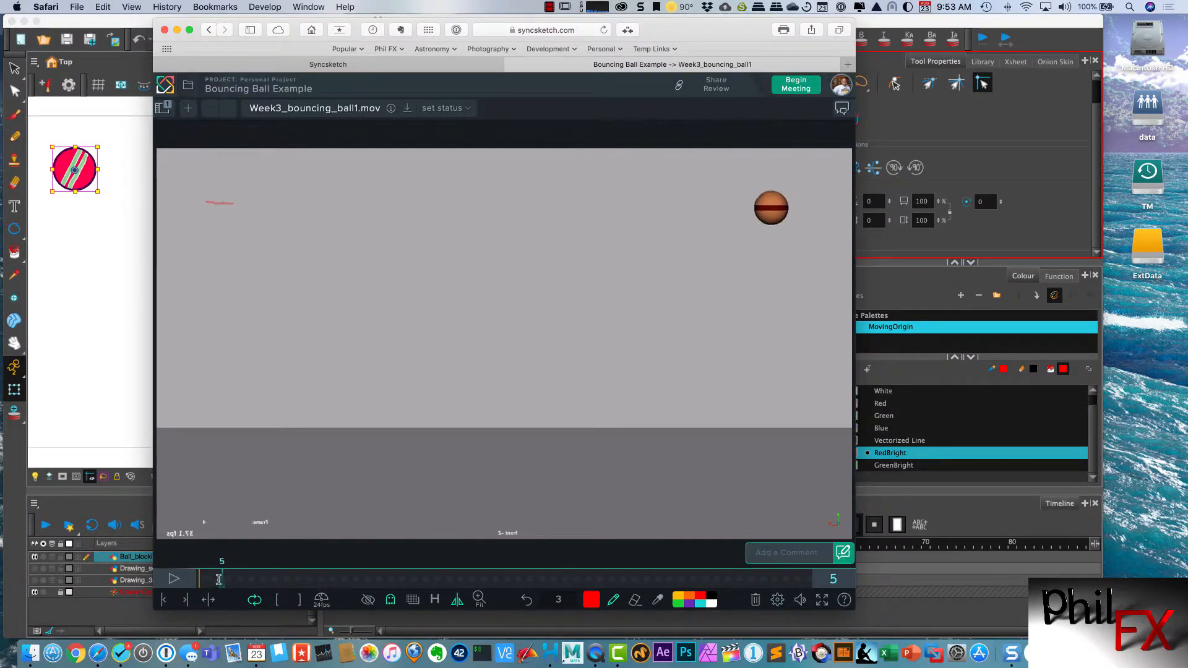
click(195, 579)
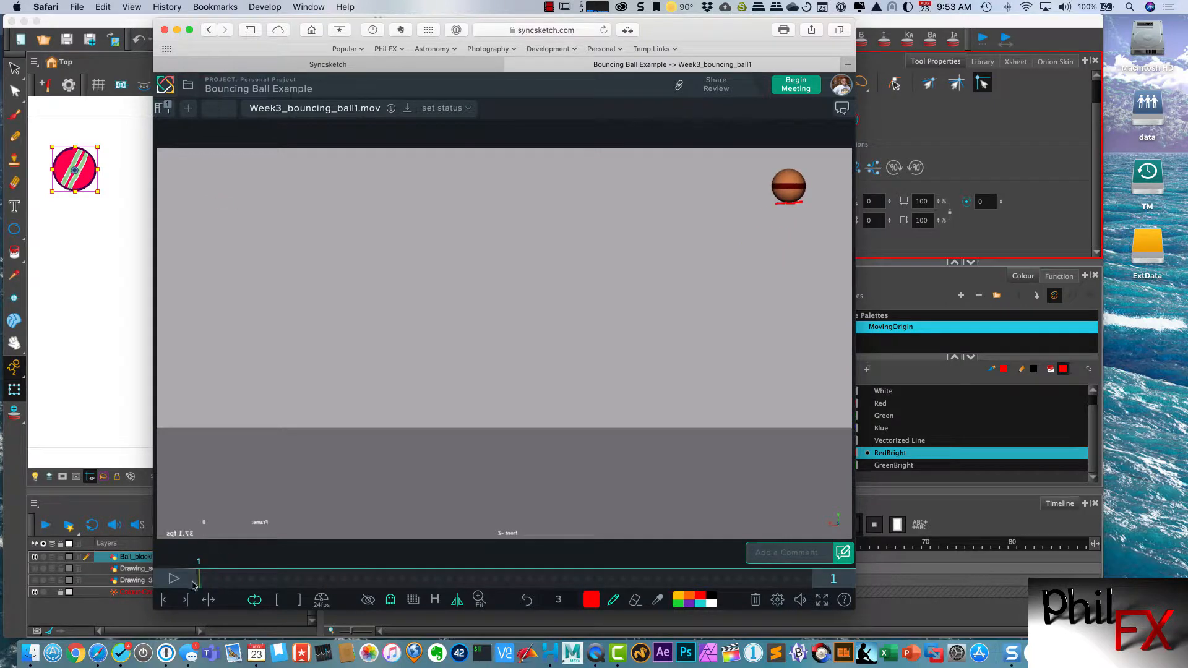
mouse_move(458, 599)
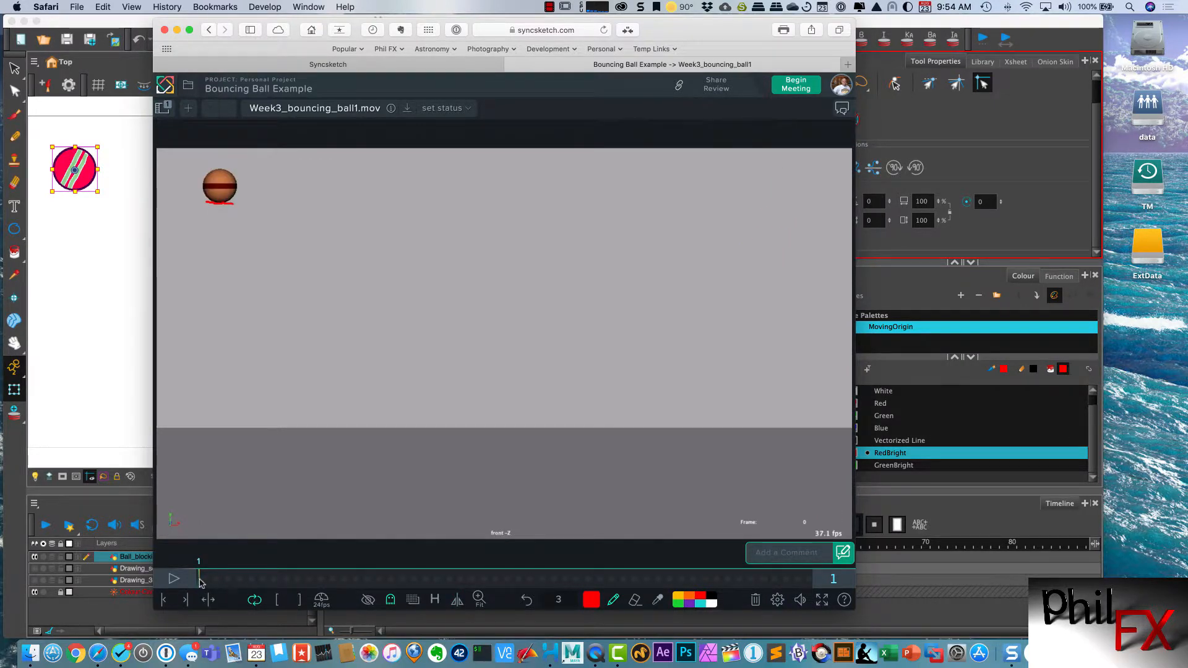
click(230, 579)
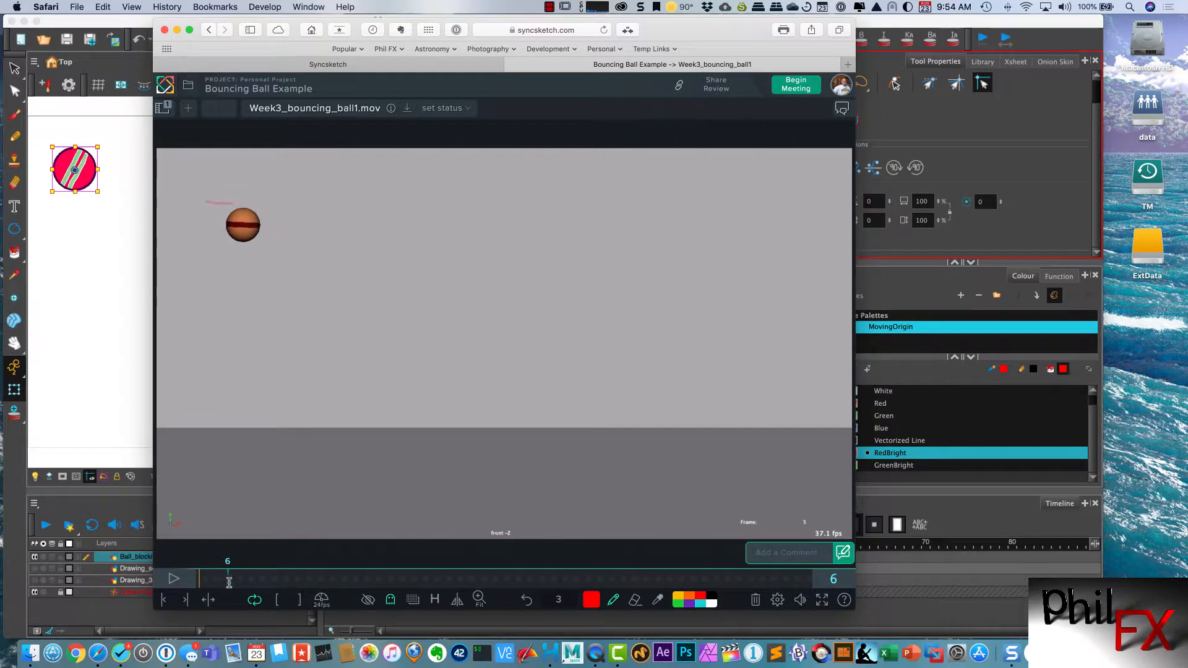
click(261, 579)
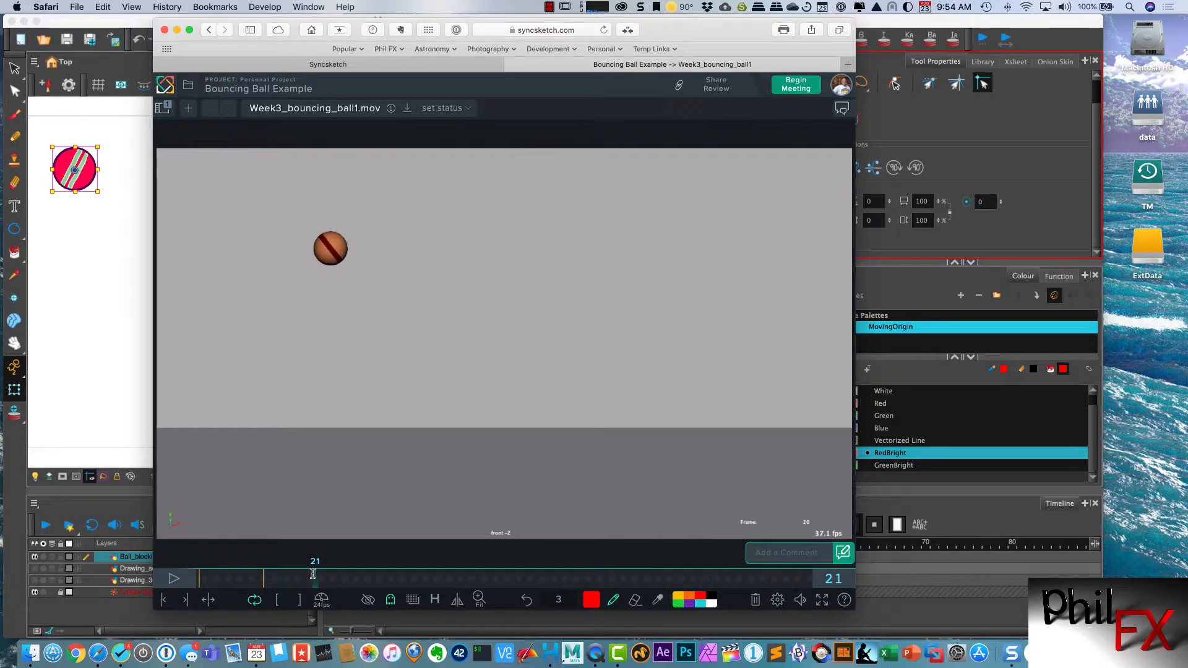
mouse_move(356, 462)
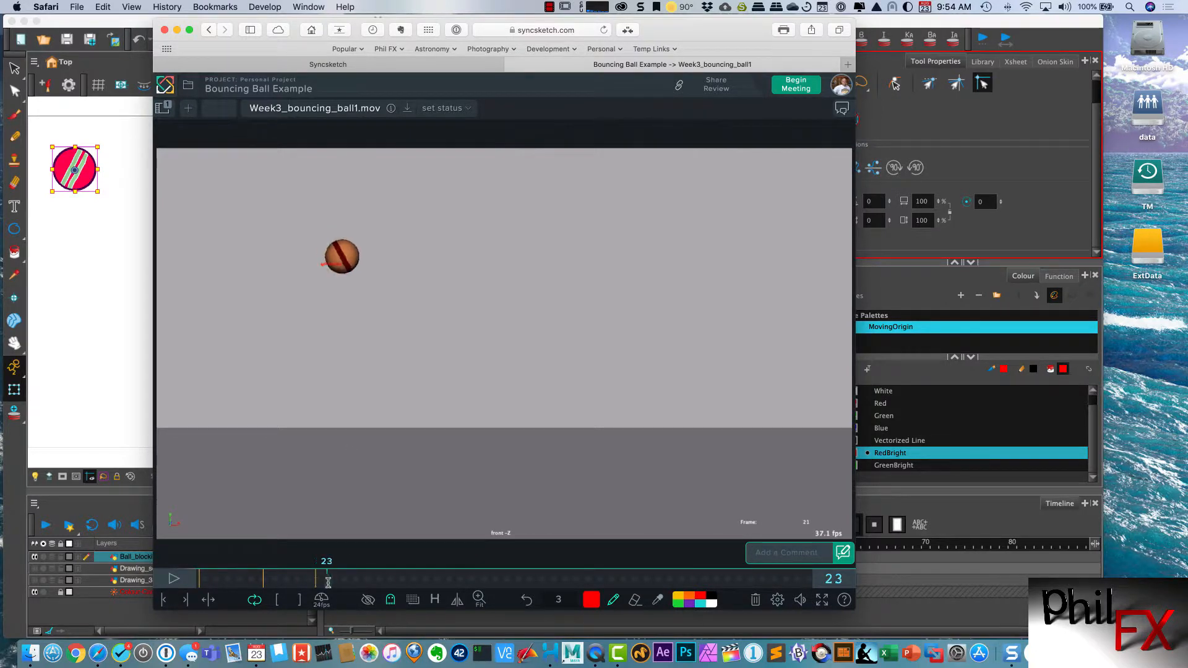
click(361, 578)
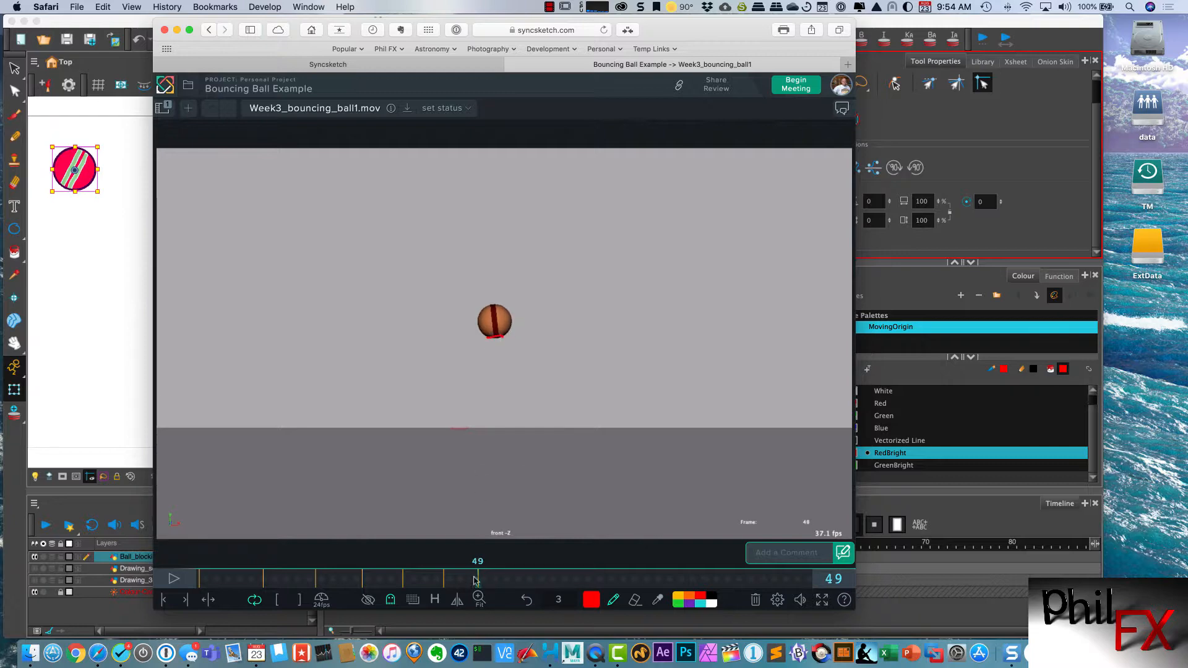
Jump the reference to the contact at frame 55, peak at 60, frame 68, then back to frame 11.
click(504, 579)
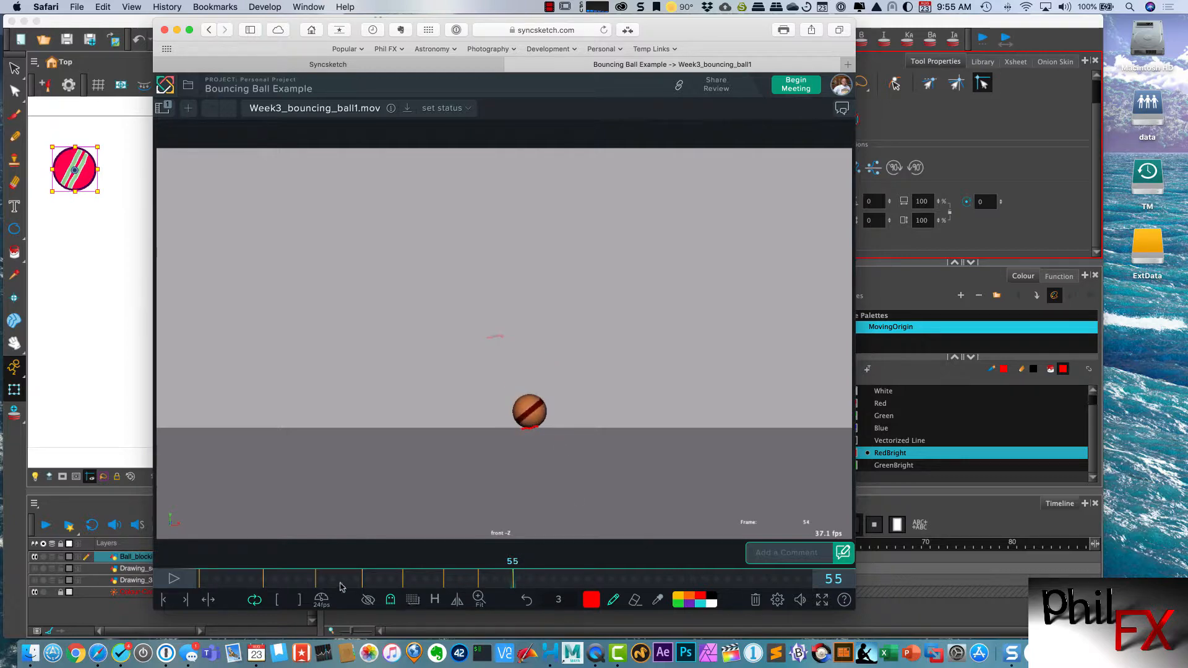
mouse_move(408, 586)
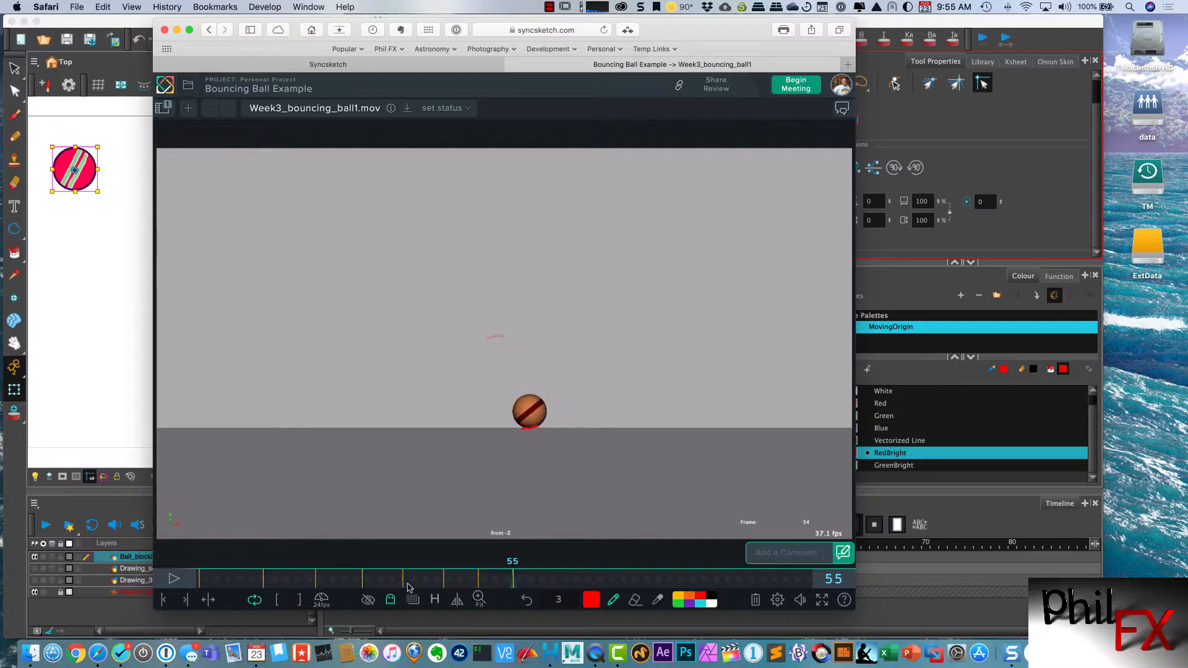
mouse_move(471, 578)
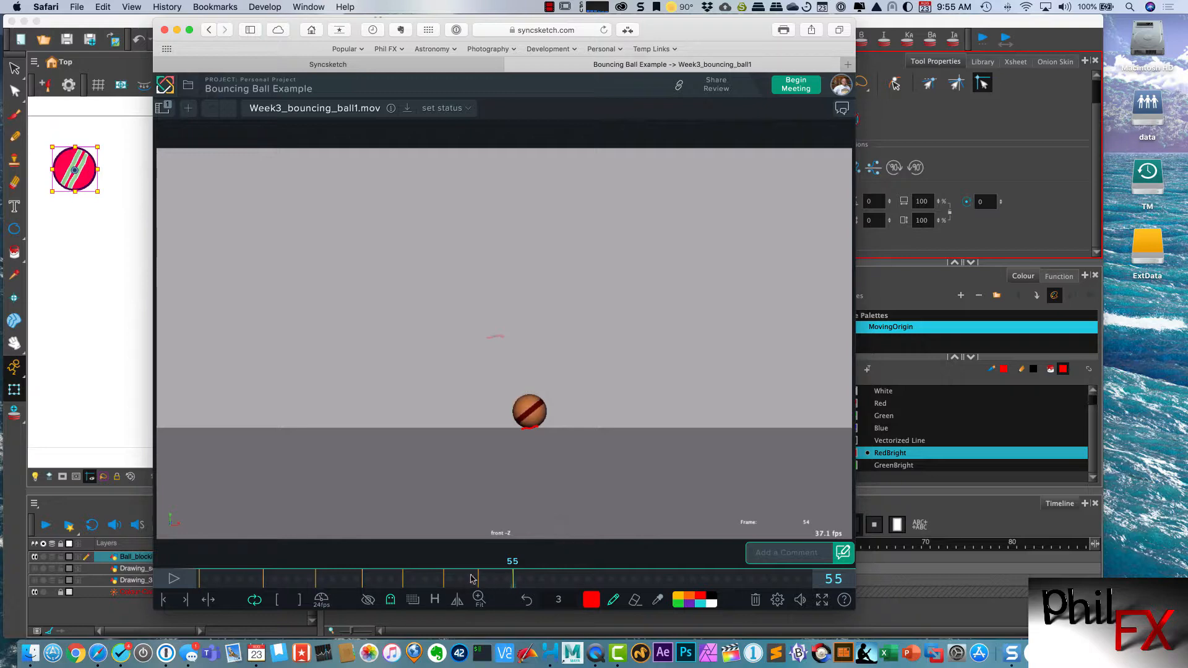
mouse_move(517, 587)
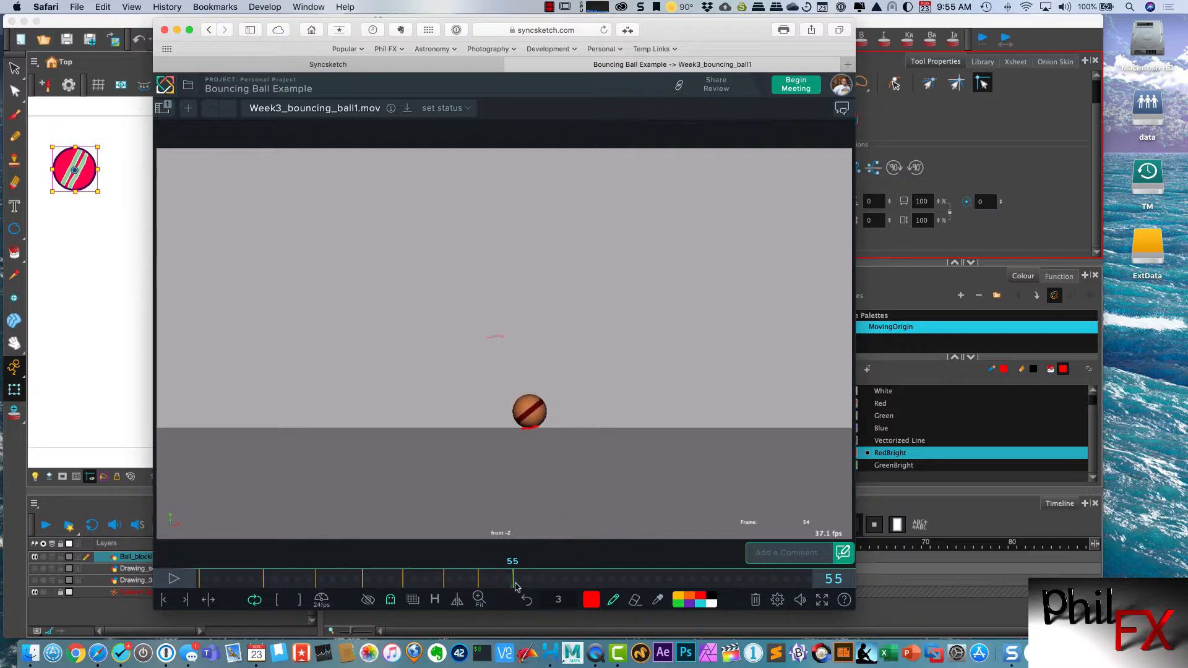
mouse_move(363, 582)
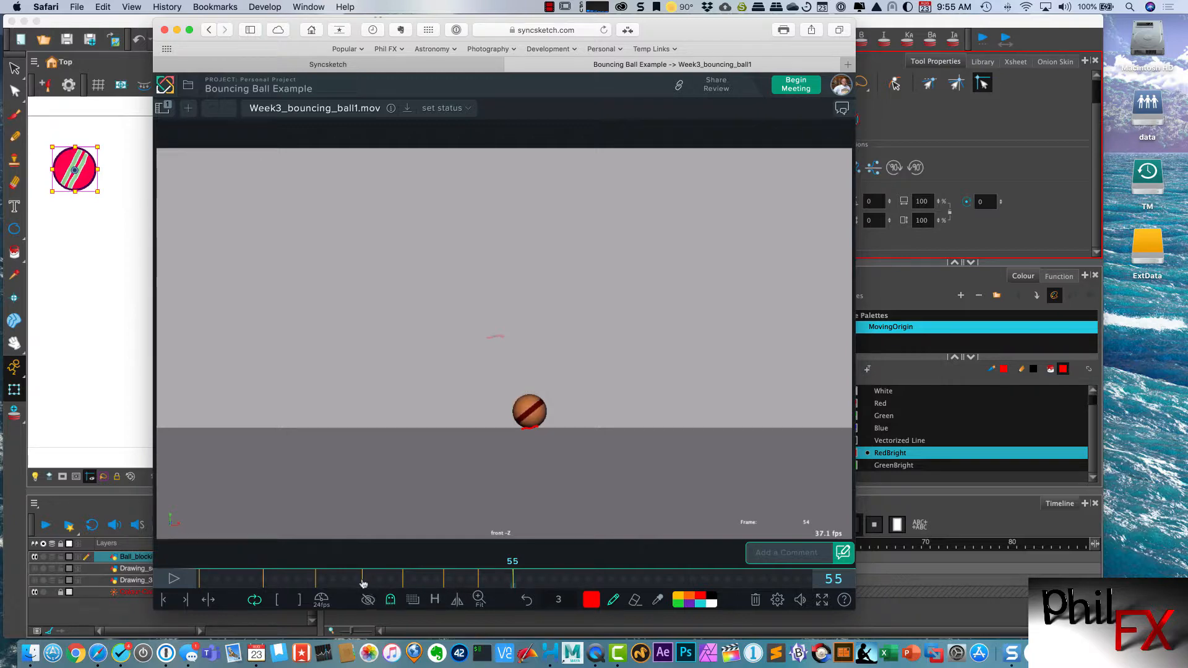
mouse_move(356, 579)
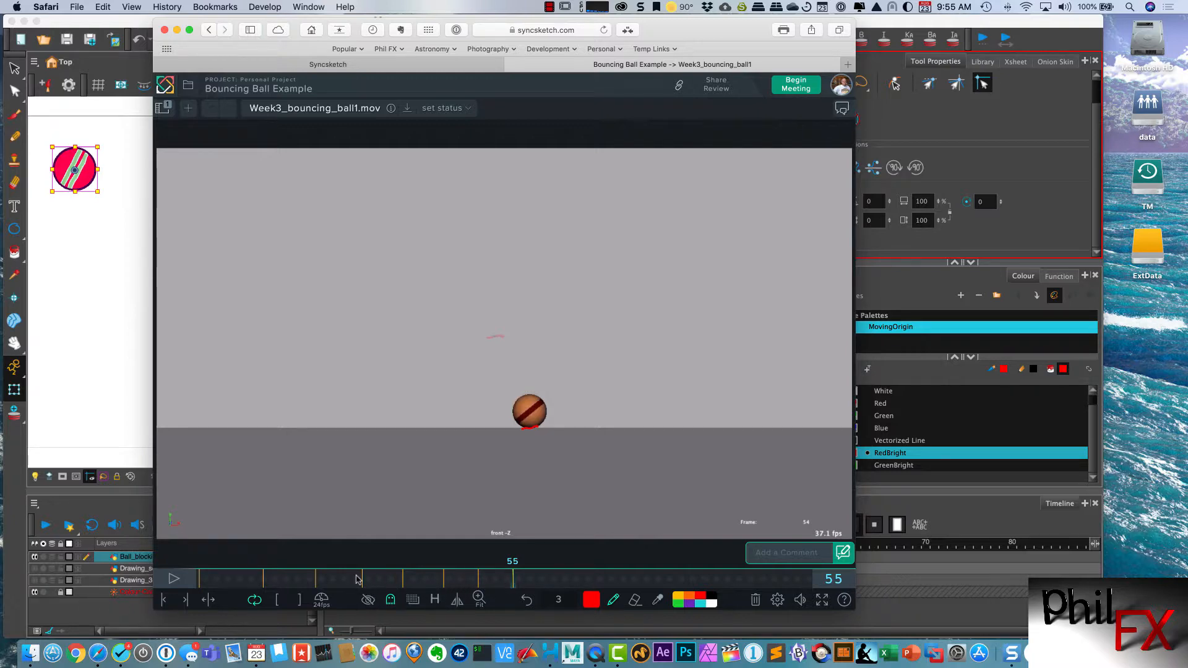
mouse_move(544, 444)
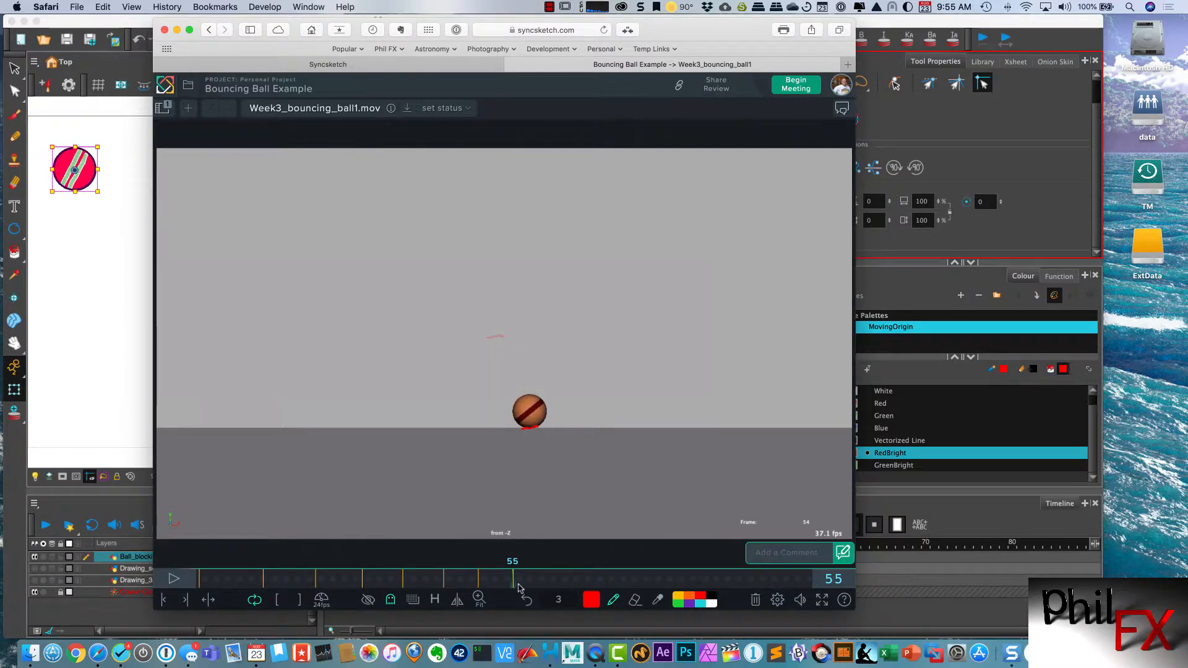
click(536, 579)
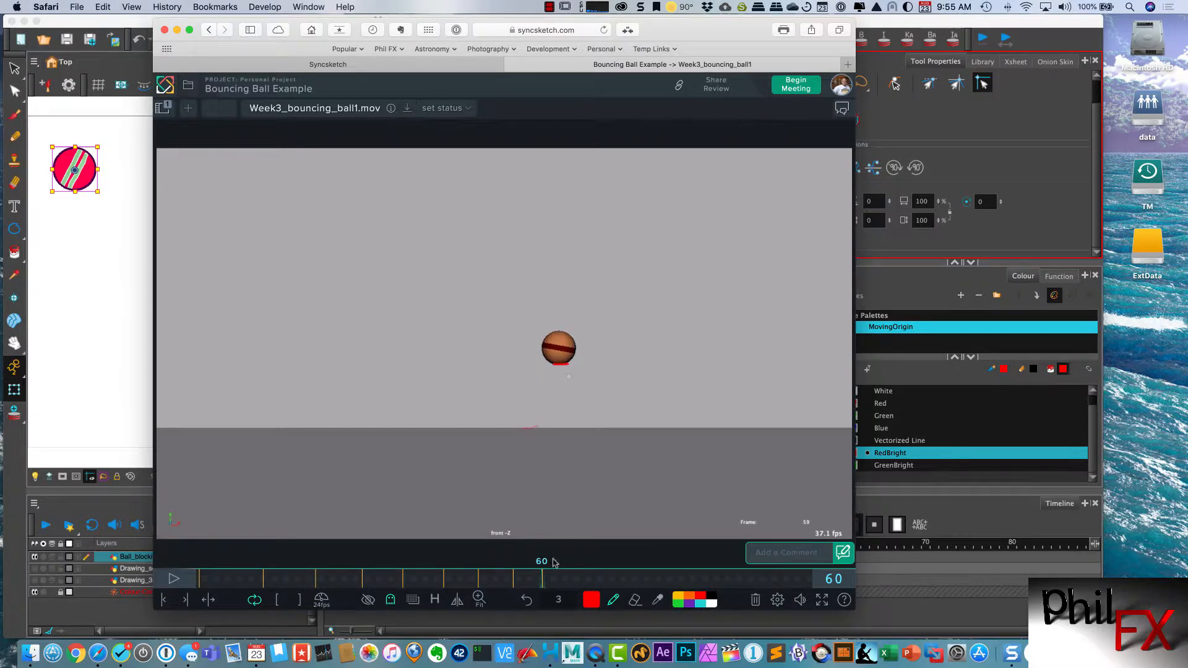
click(552, 579)
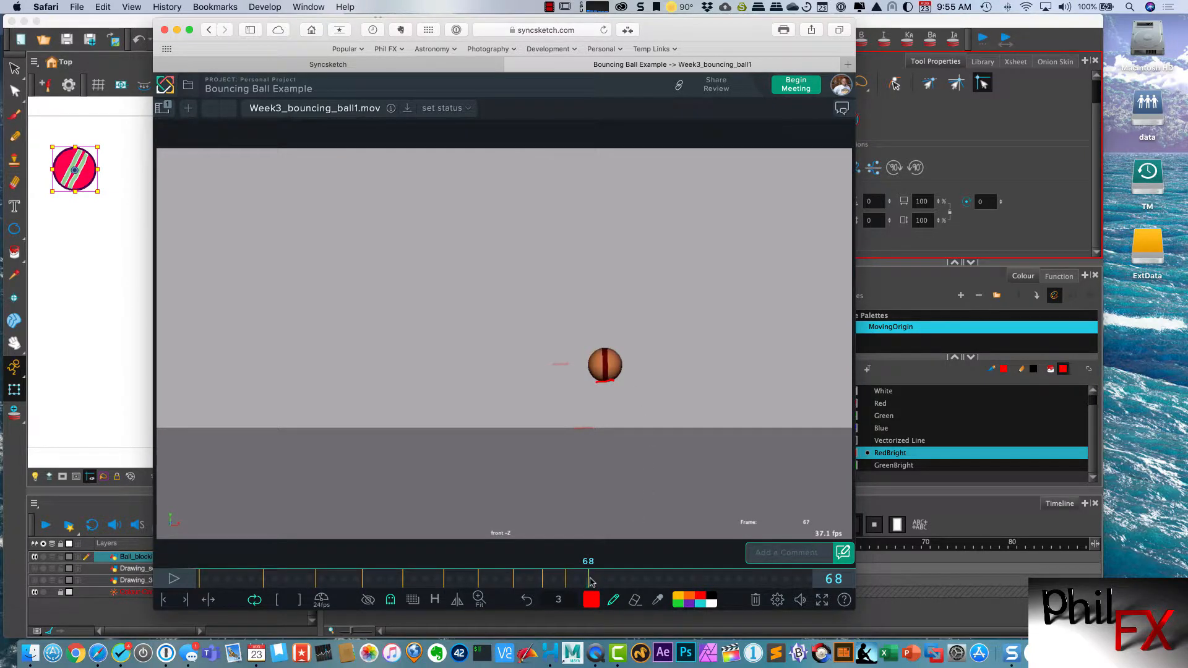
click(612, 578)
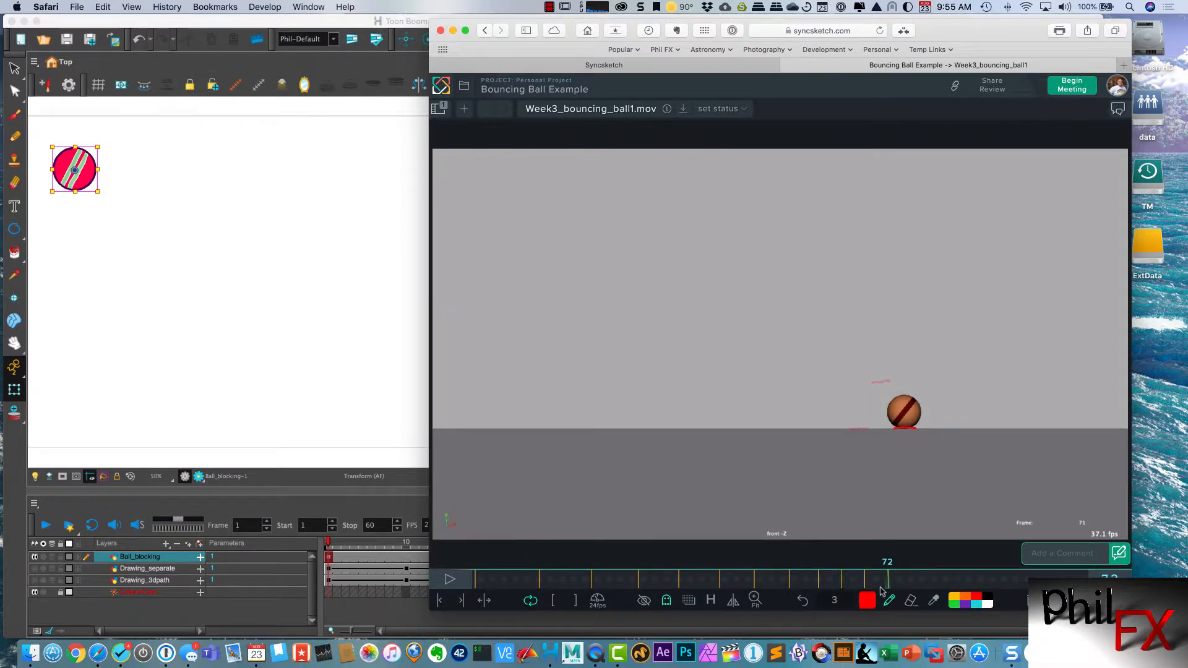
click(882, 579)
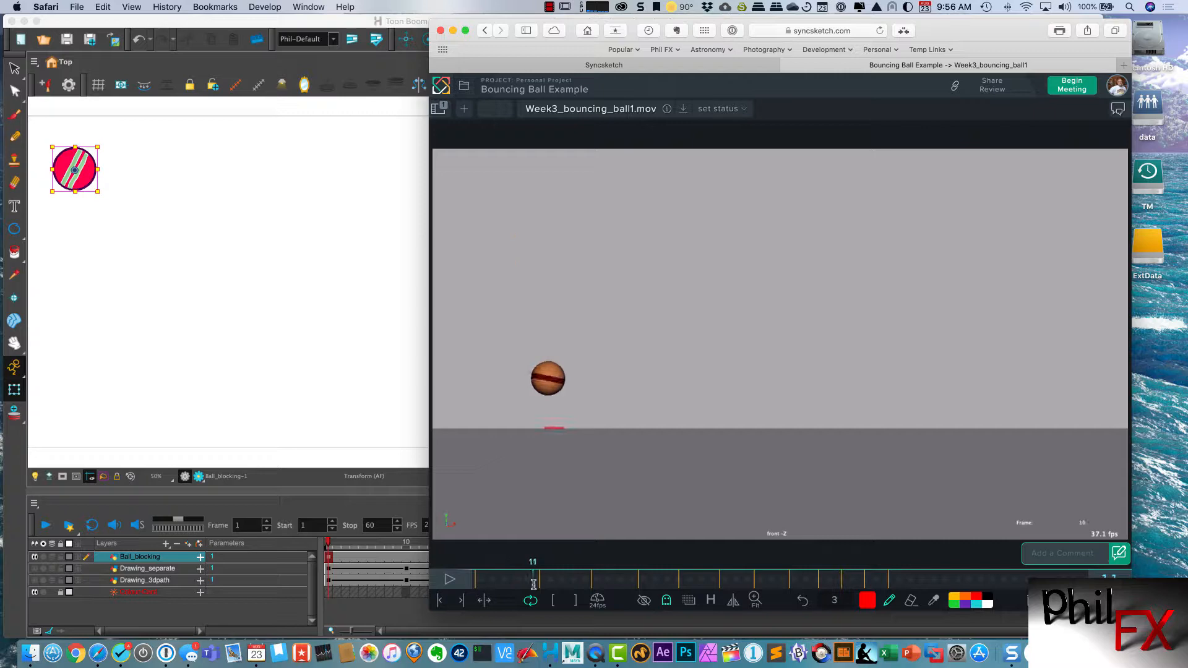
Bring Harmony forward to show the ball layer's separate position axes, then return to the reference.
click(532, 579)
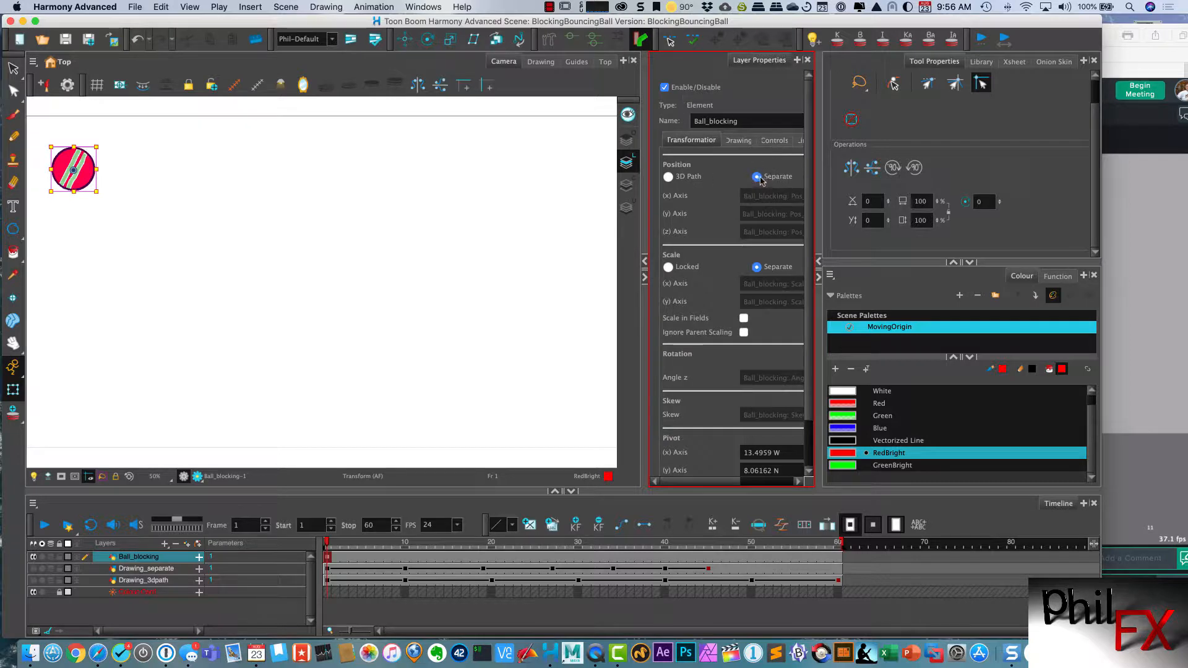
mouse_move(748, 177)
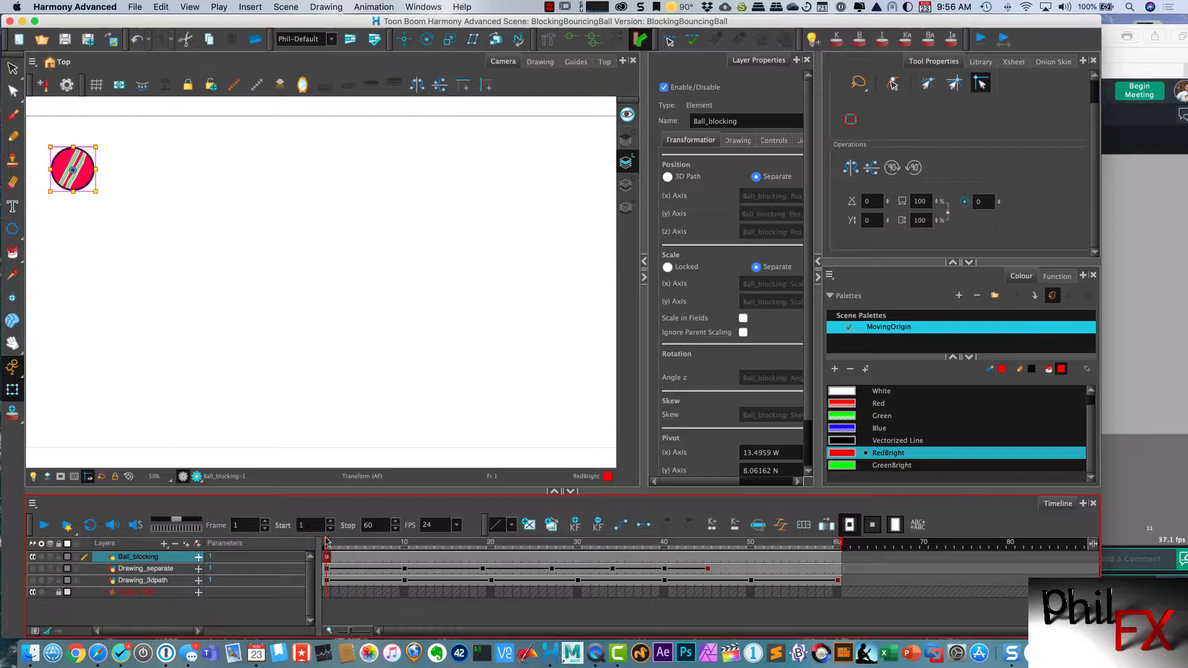
click(421, 542)
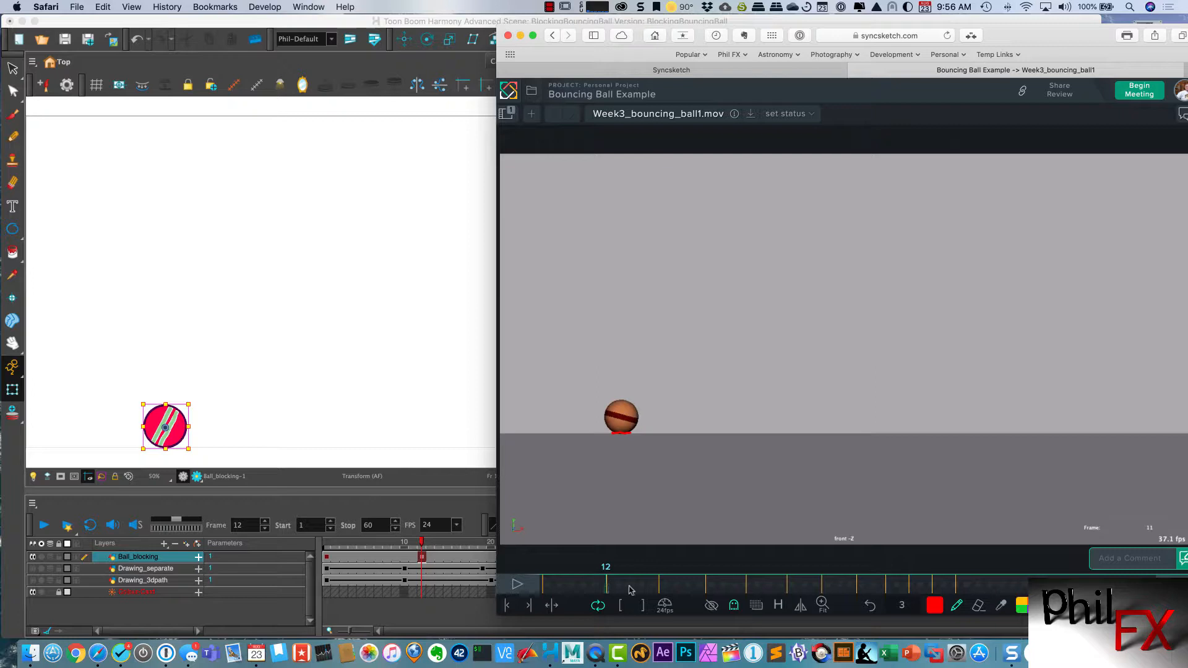
Return to the Harmony scene and move the playhead to frame 21 for the first peak.
click(659, 583)
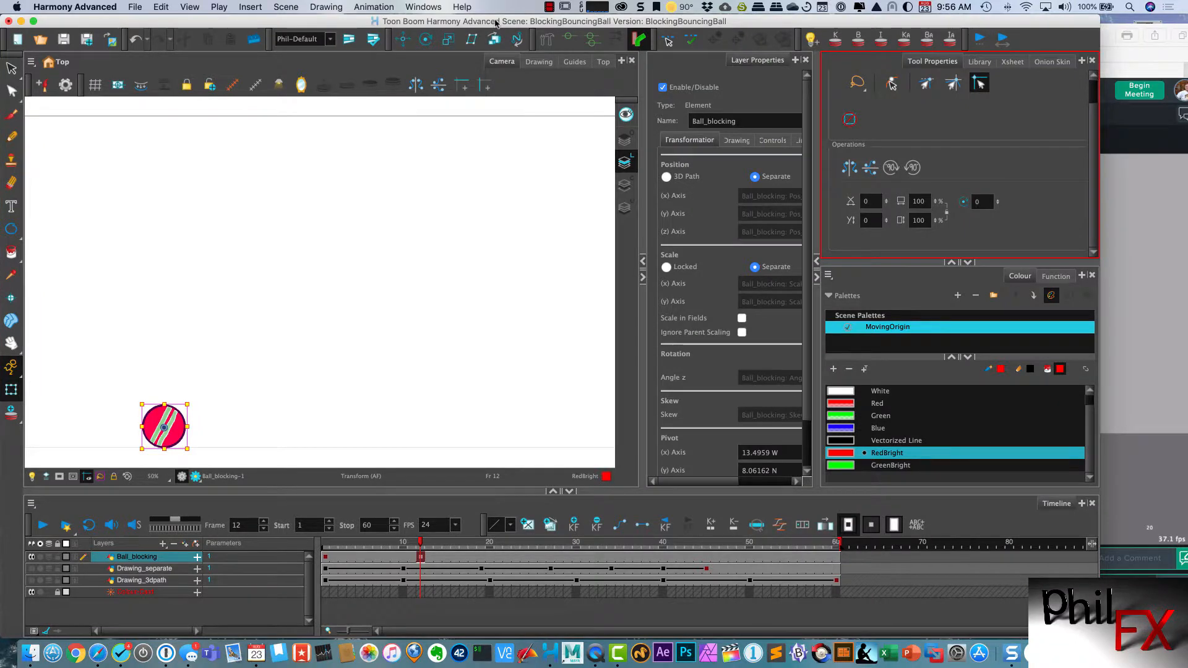
click(489, 545)
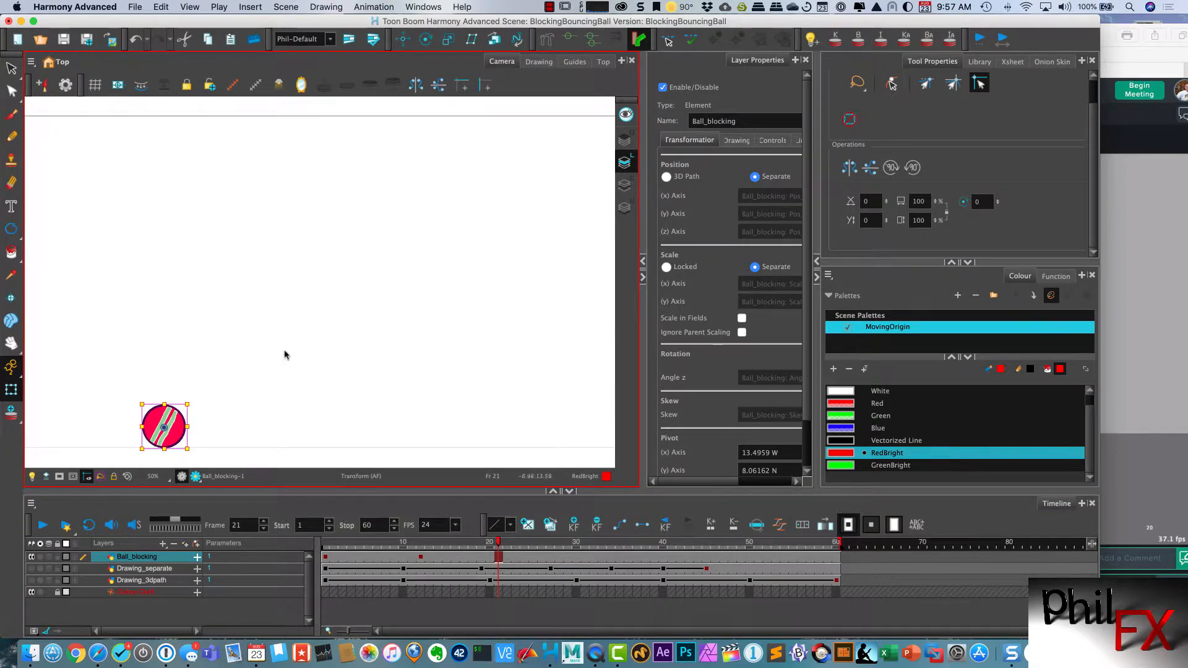
mouse_move(568, 434)
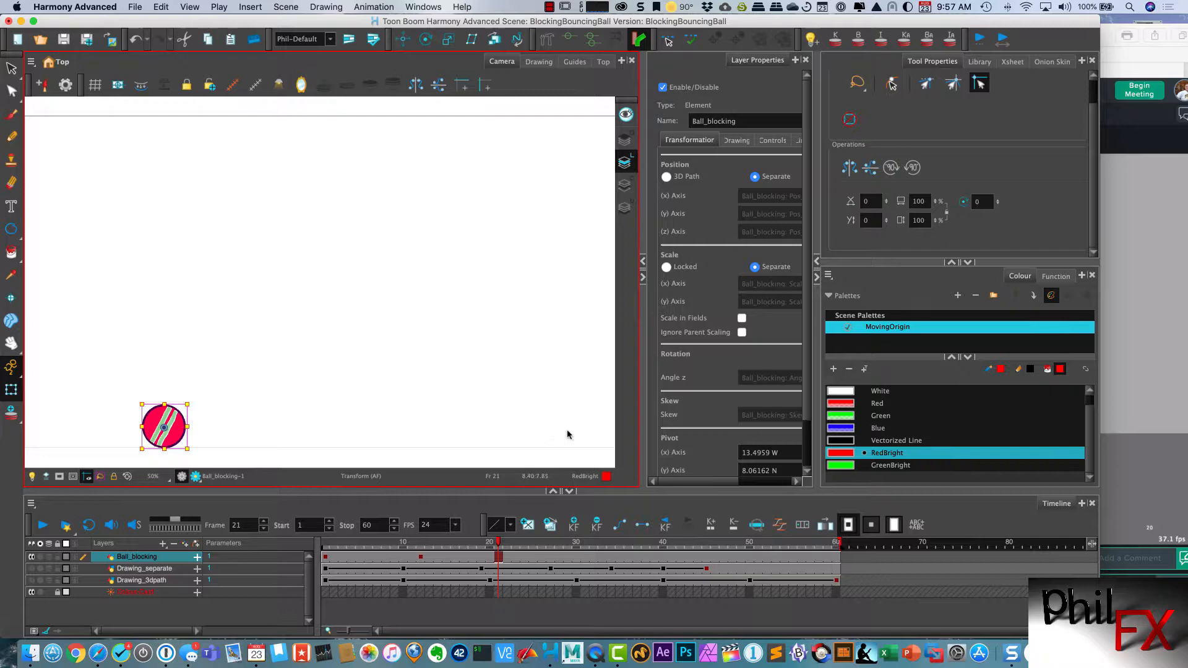
mouse_move(161, 249)
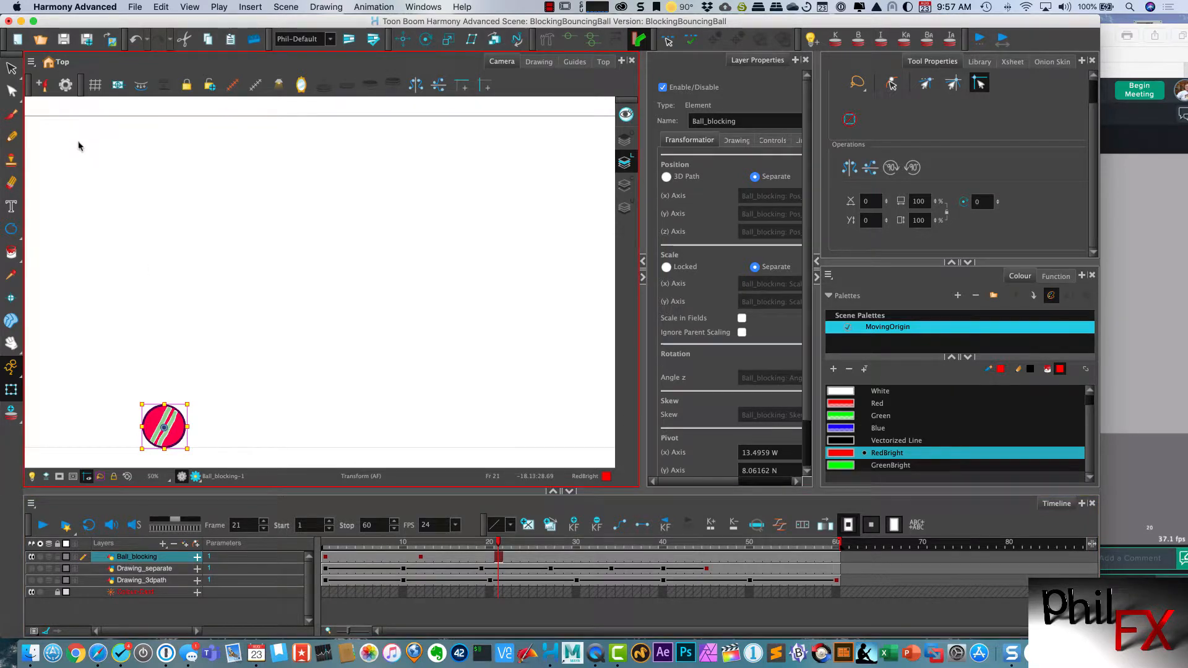
mouse_move(201, 261)
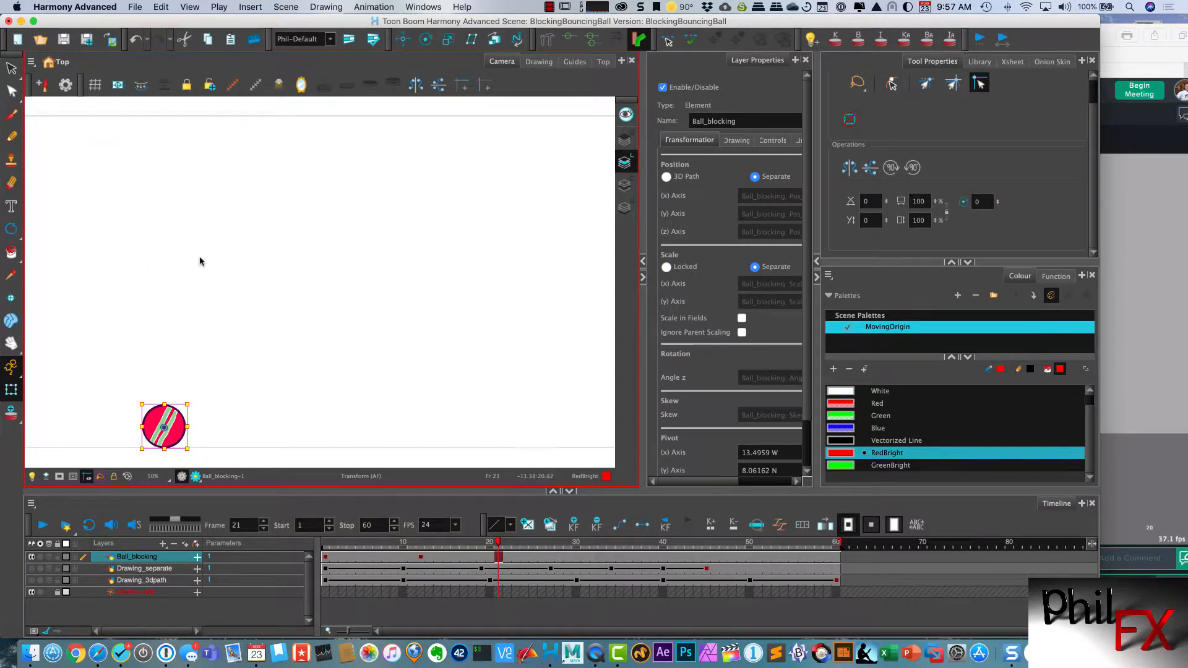
mouse_move(350, 357)
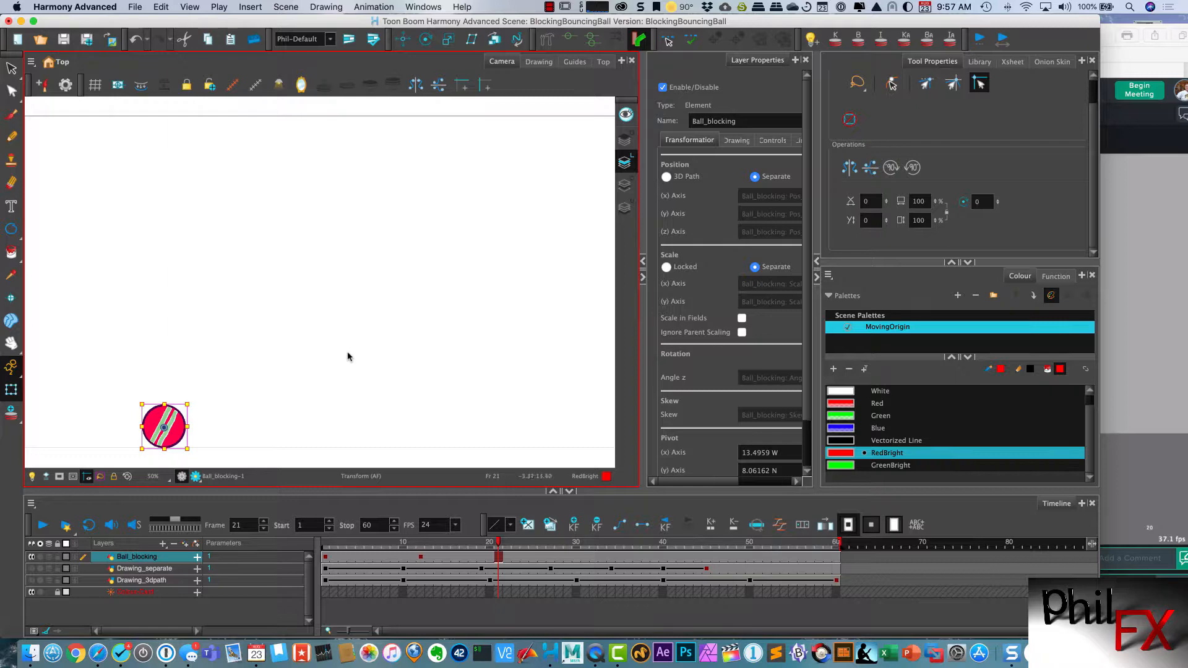
mouse_move(110, 285)
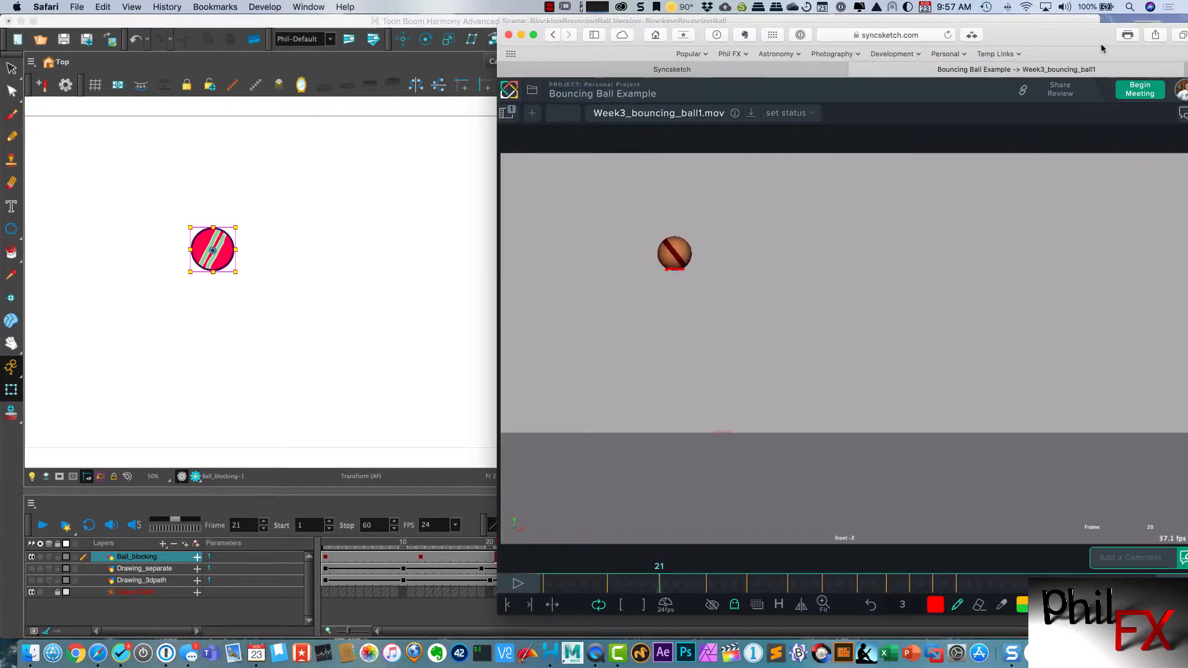
Key the ball around frames 25 and 29 and at the second peak on frame 36, checking the reference at frame 40.
click(697, 583)
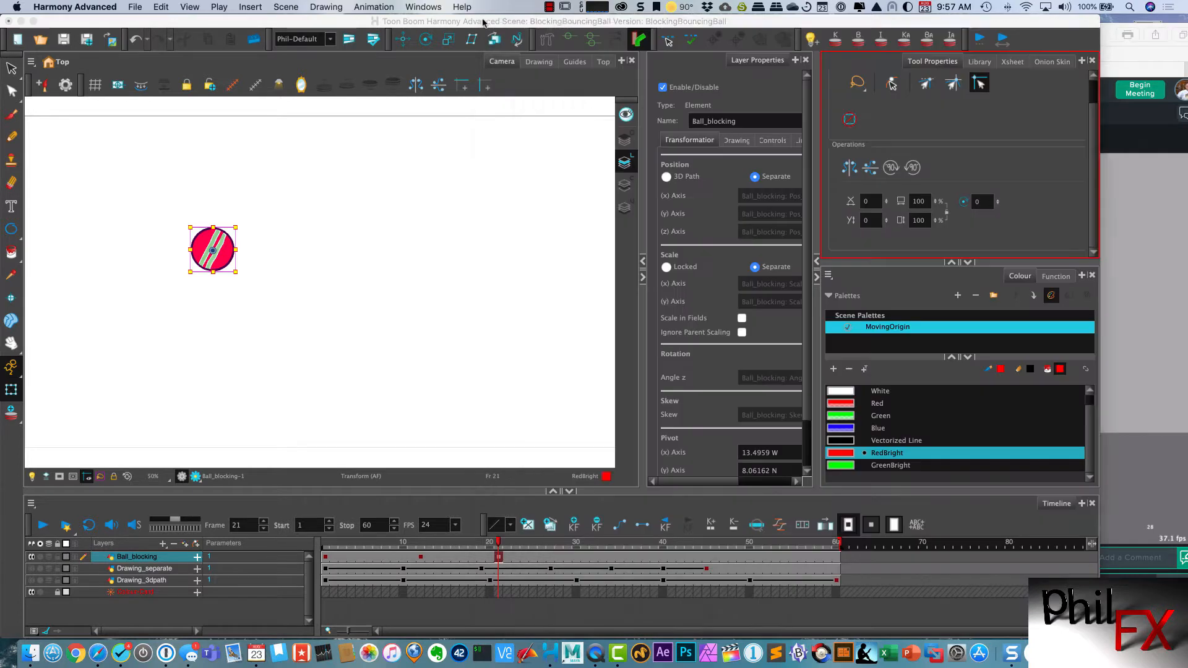
click(531, 545)
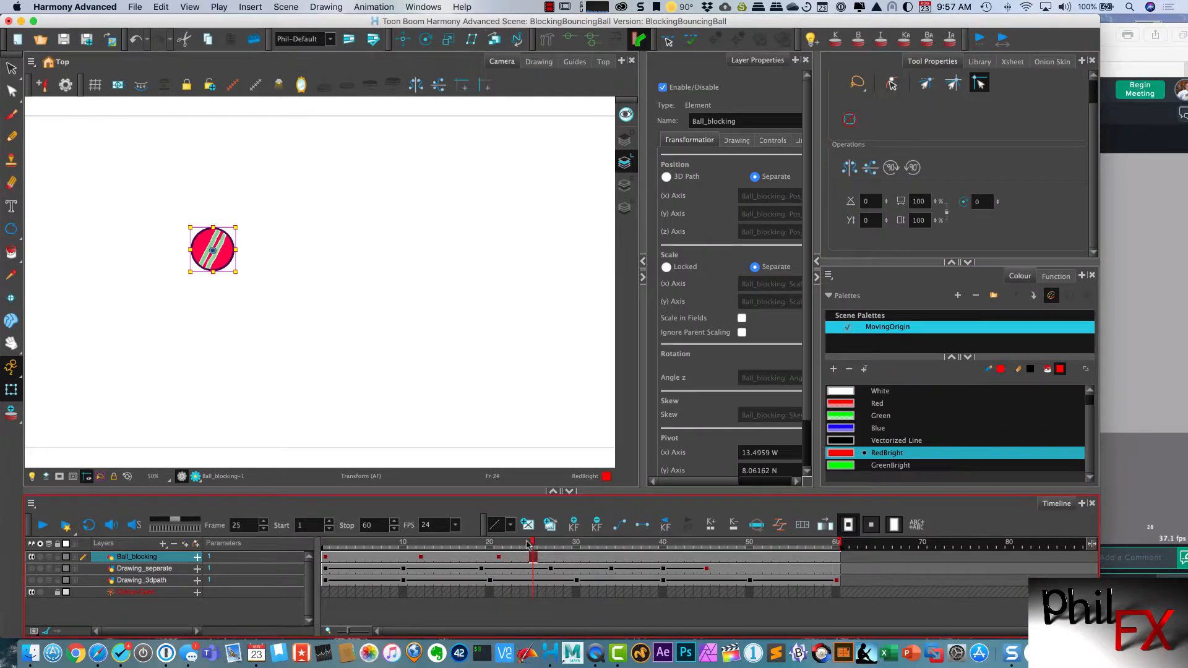
click(567, 546)
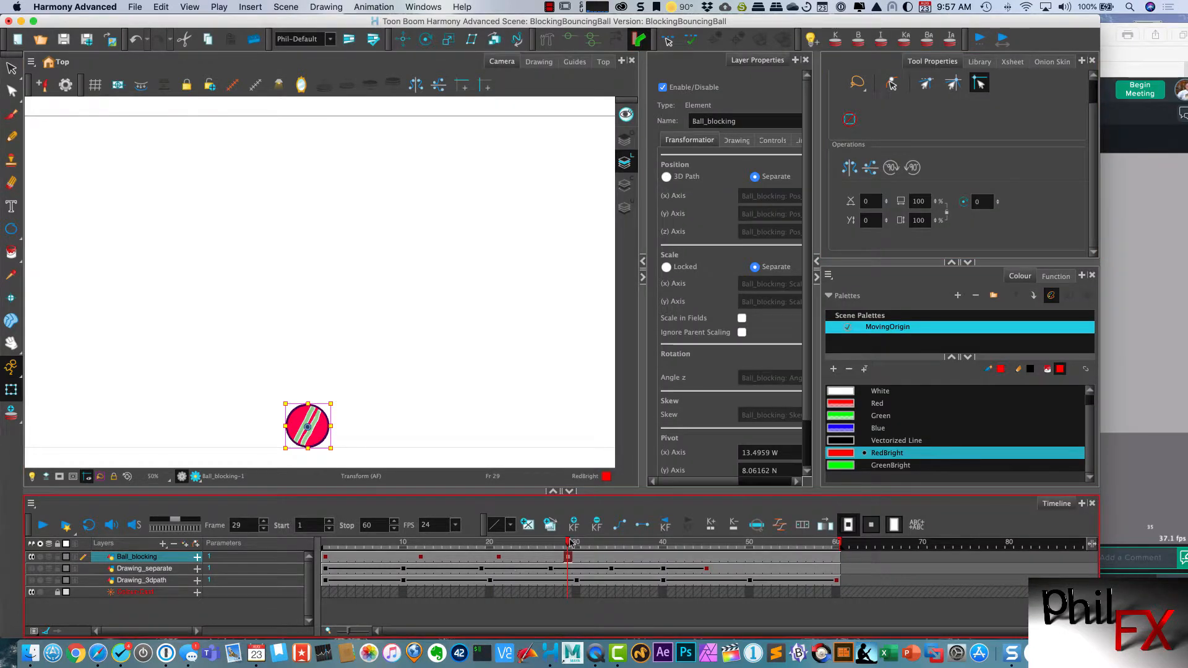
click(620, 525)
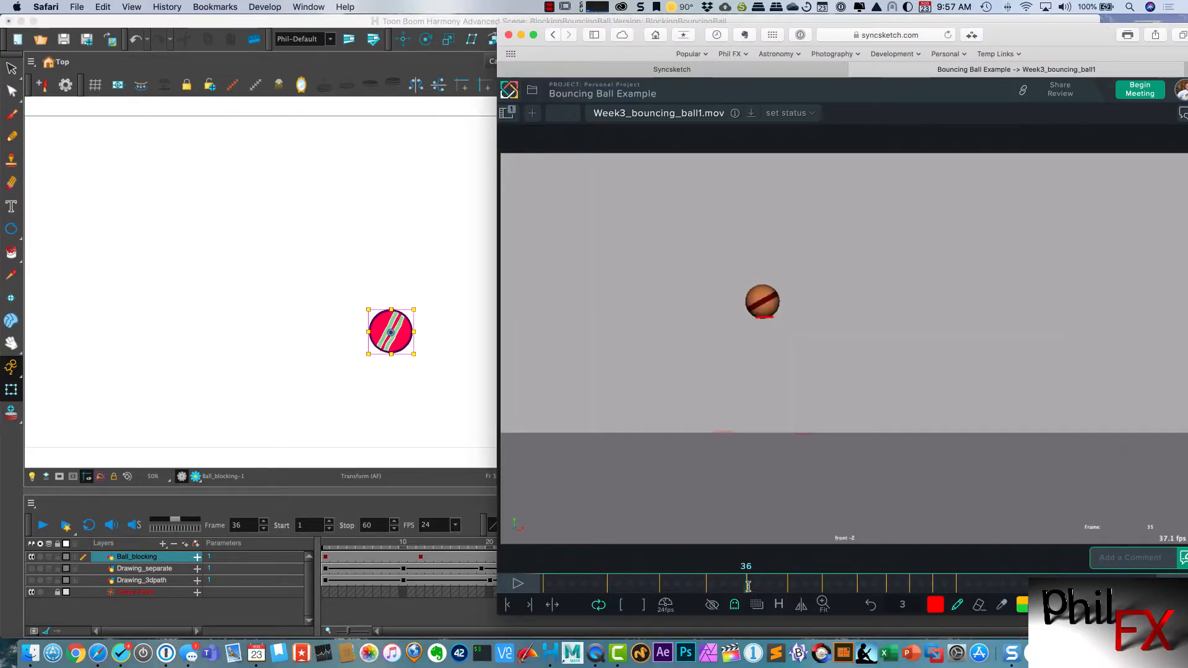
click(769, 583)
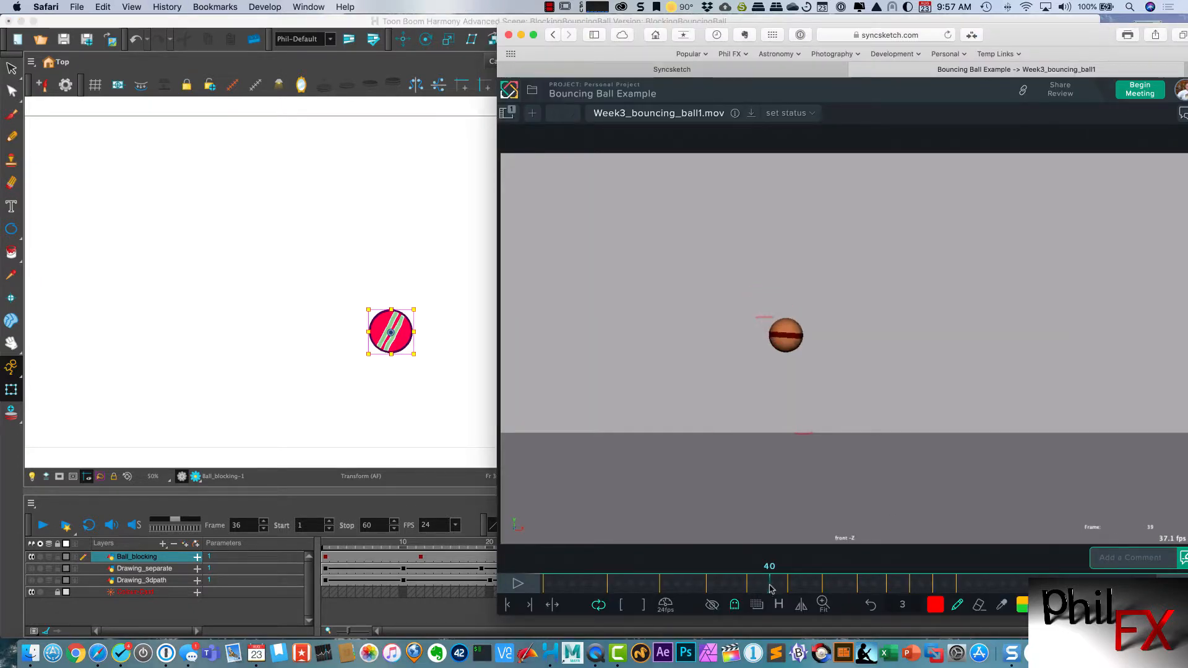
click(789, 583)
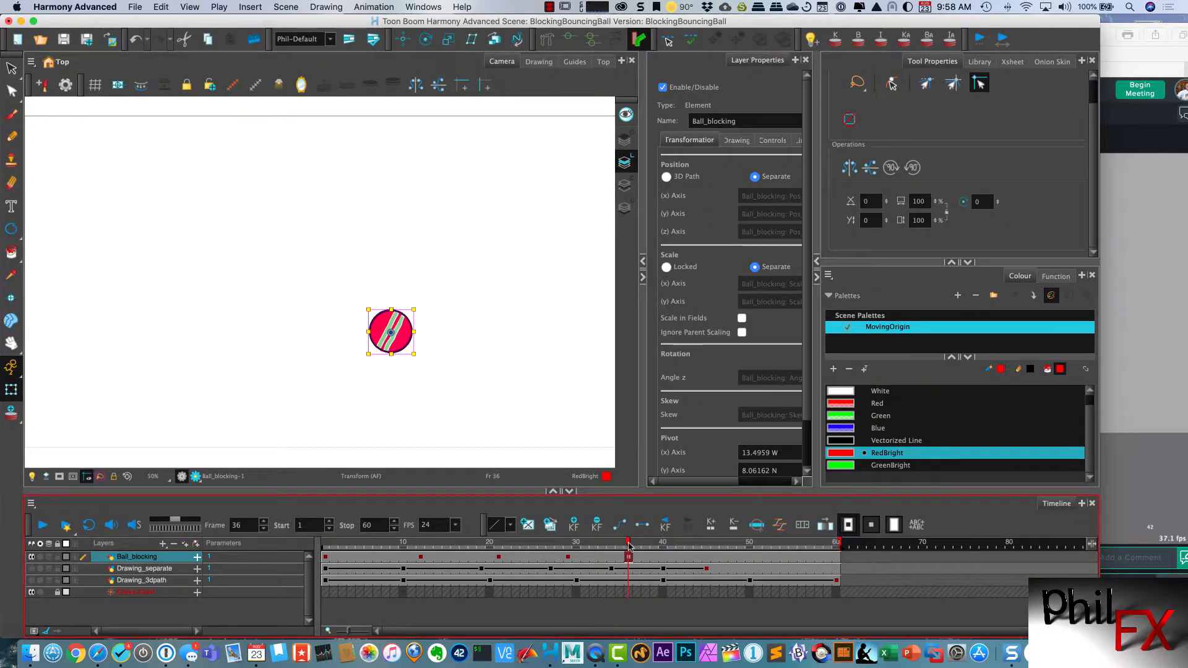
Key the ground contact around frame 43 and the peak at 49, scrubbing the reference to match.
click(680, 545)
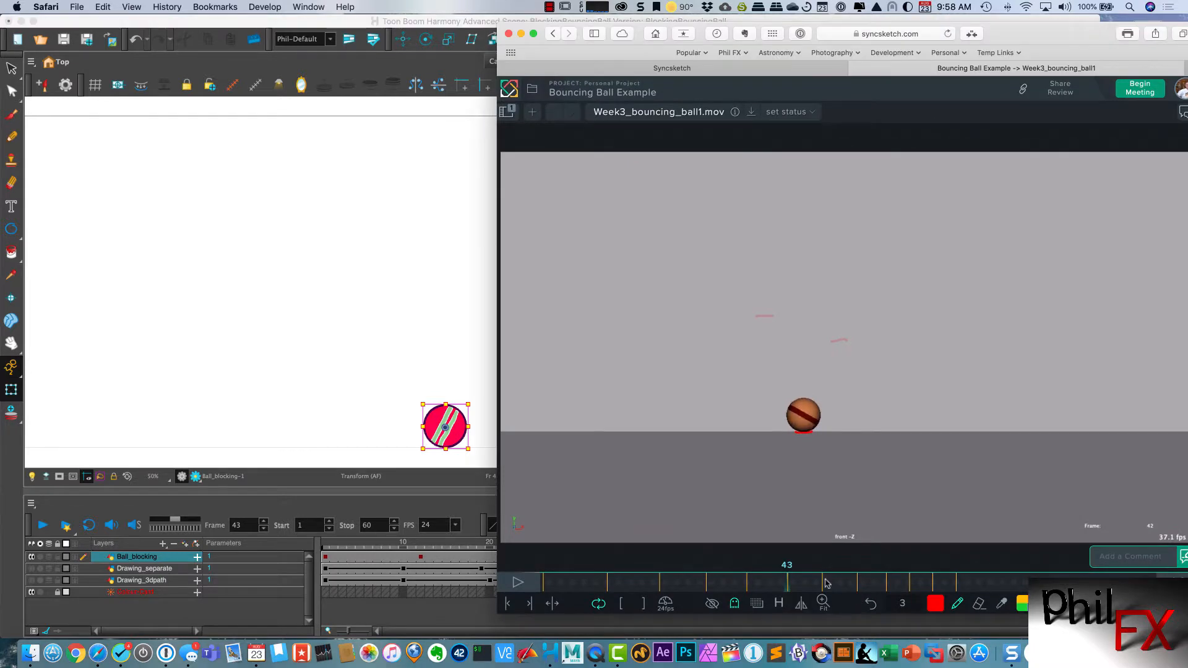
click(821, 582)
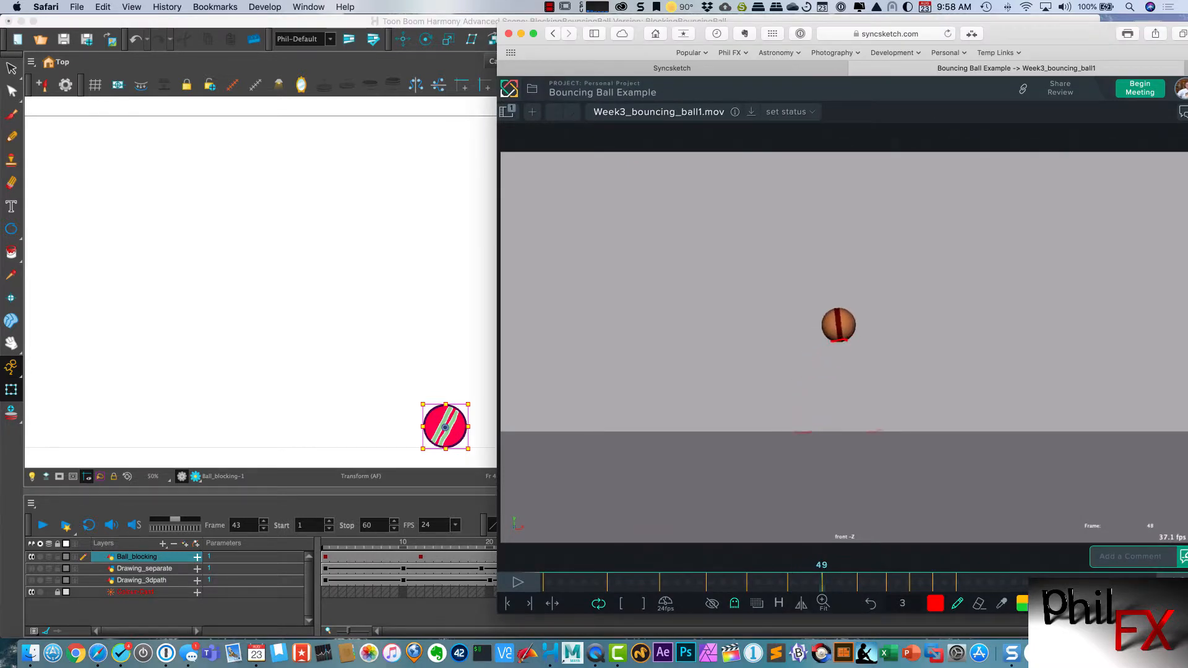
click(303, 304)
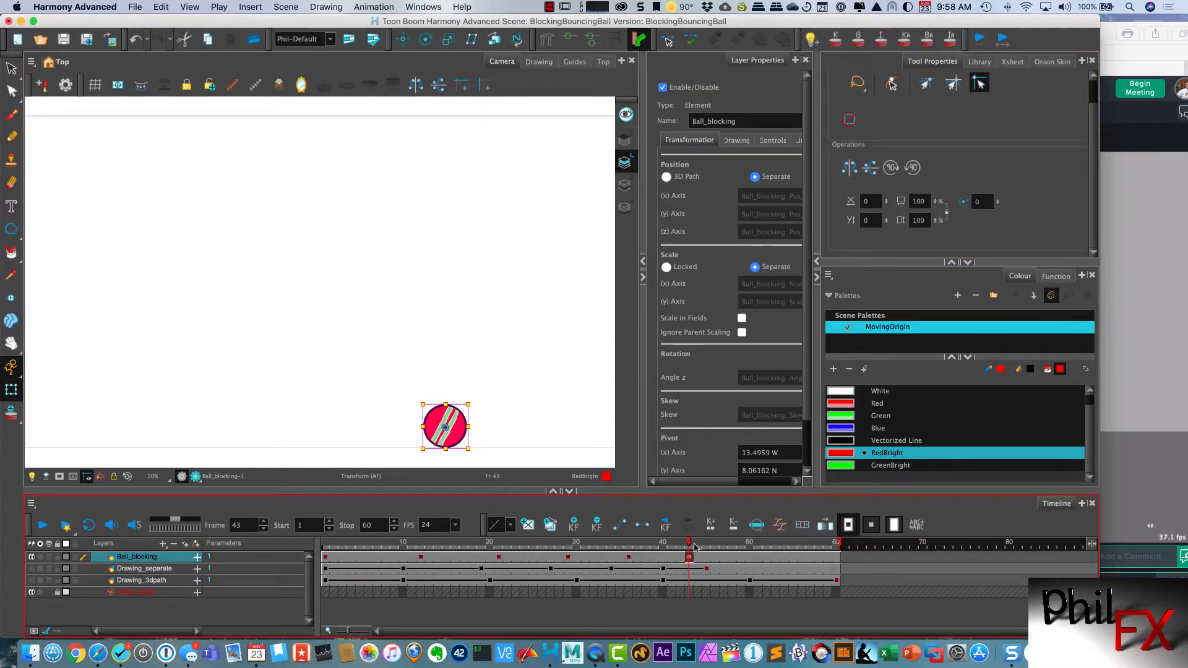
click(741, 557)
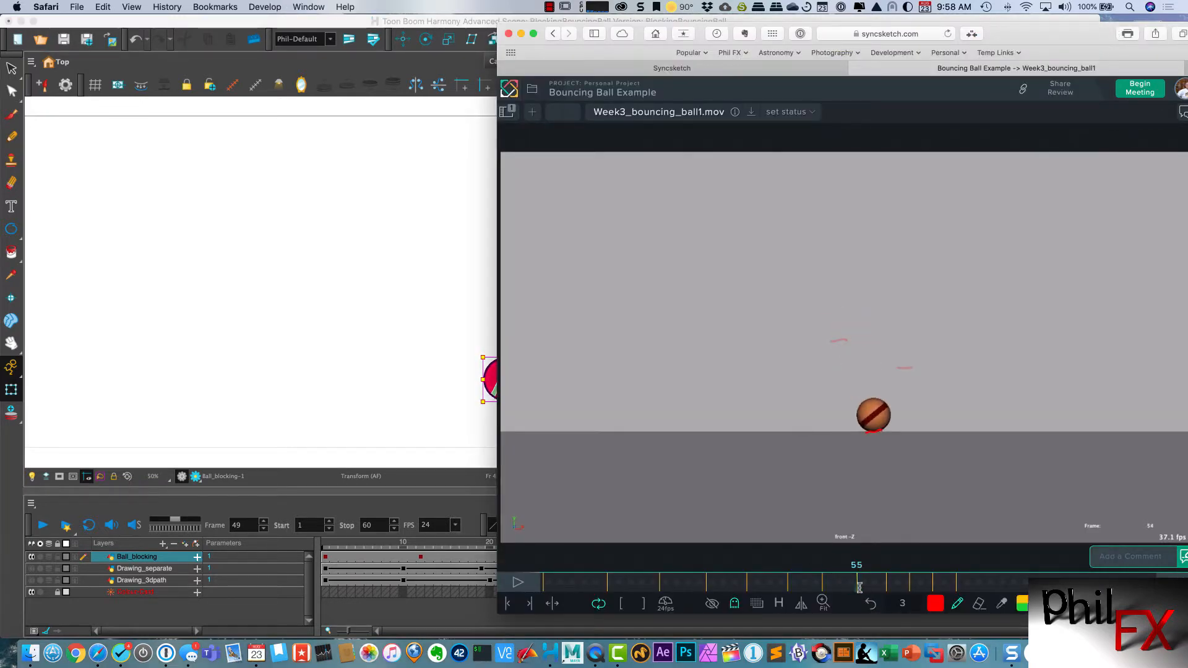
click(481, 21)
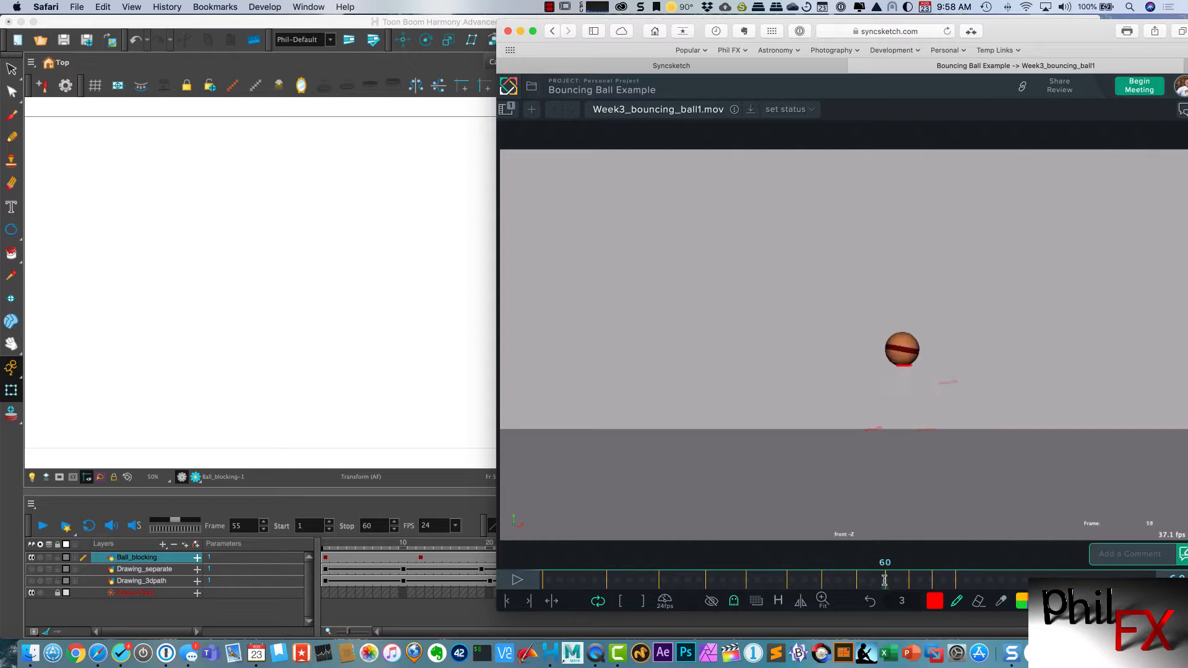
mouse_move(899, 562)
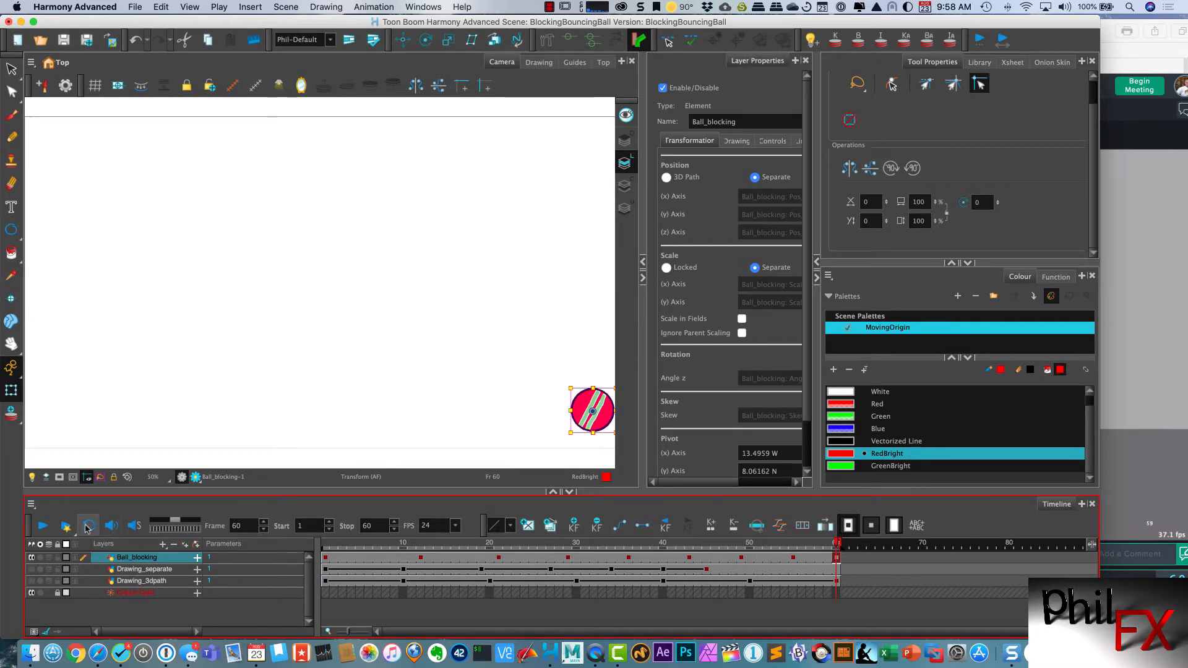
click(42, 525)
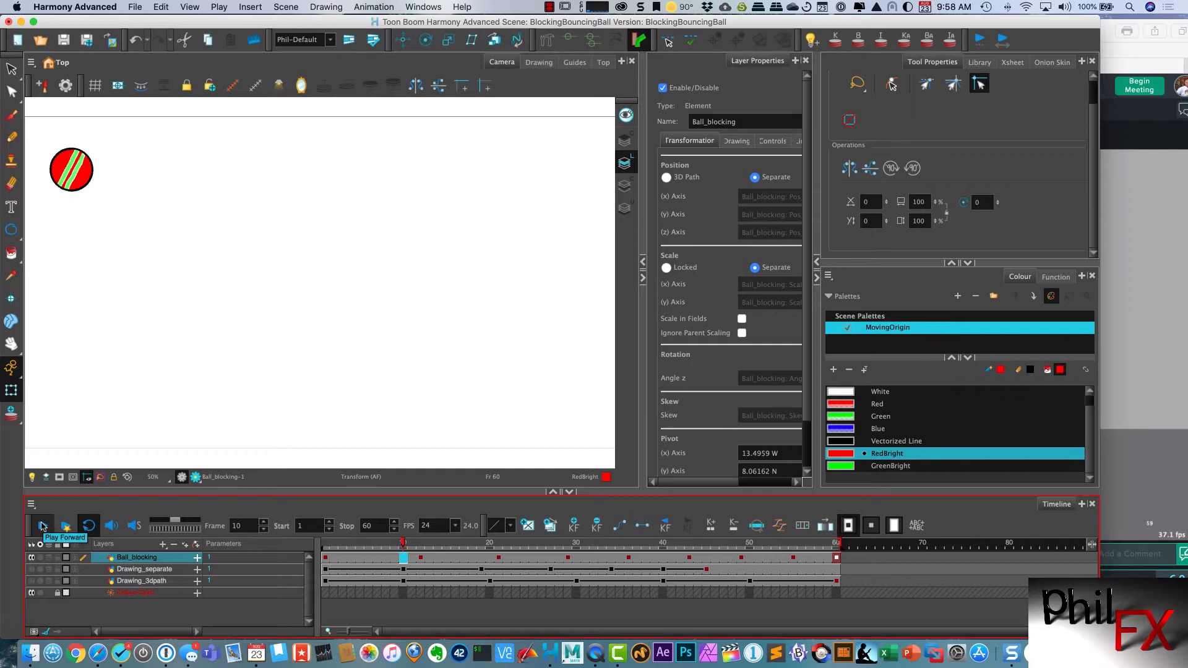
click(42, 525)
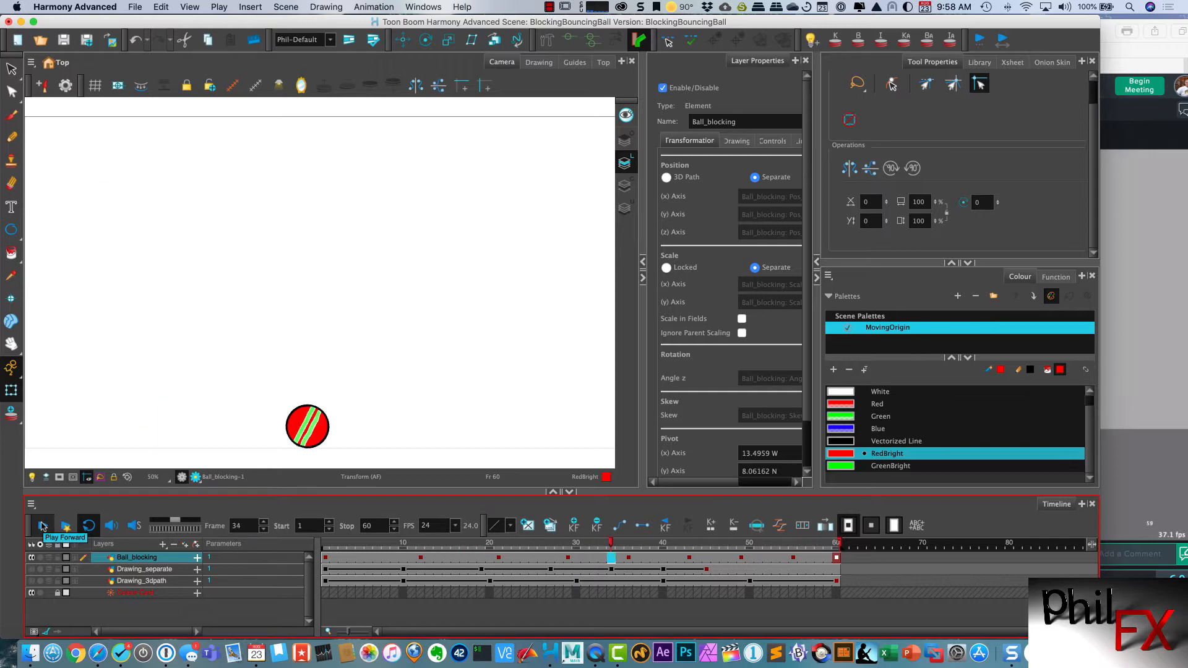
click(42, 526)
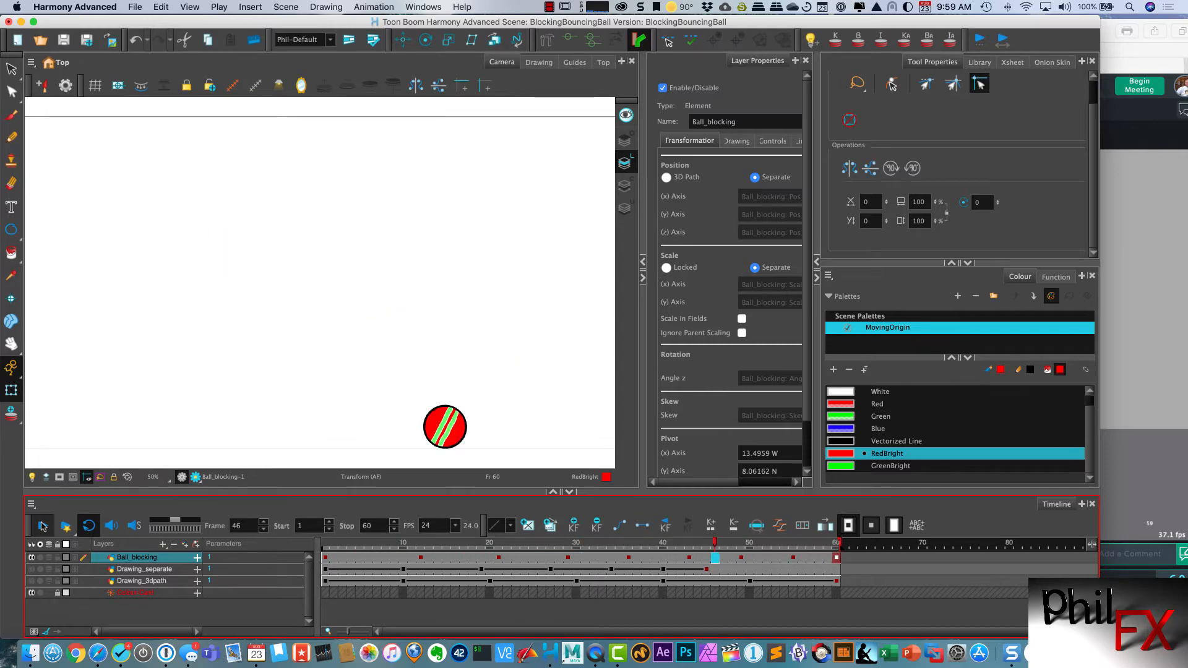
click(611, 543)
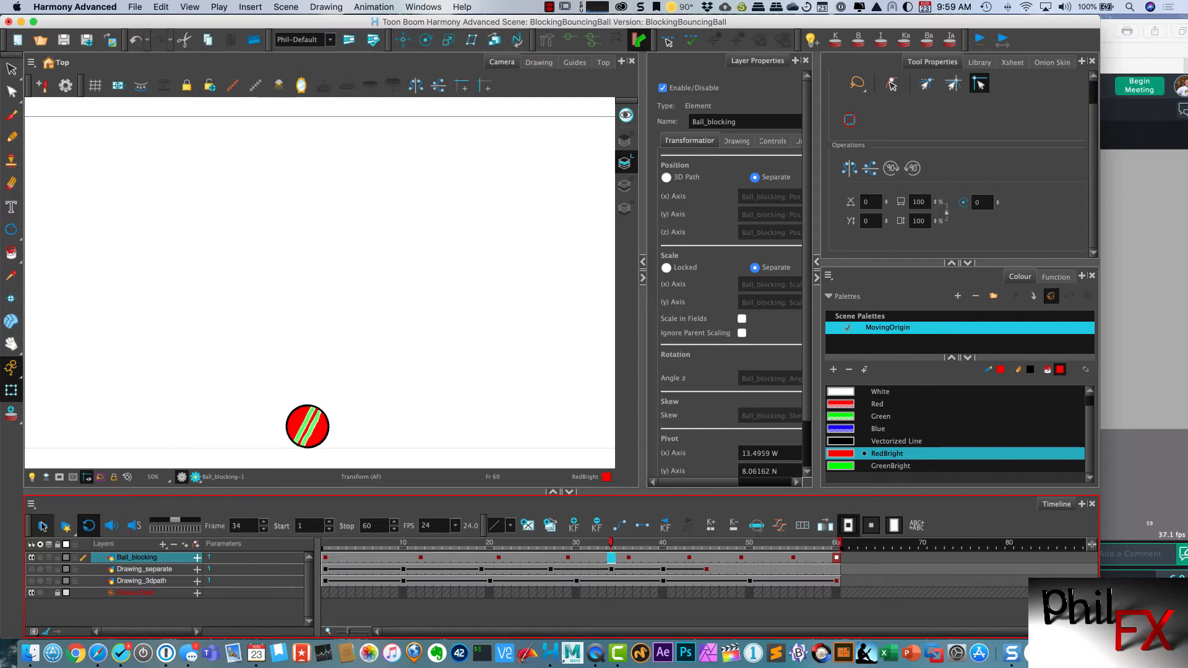
click(506, 543)
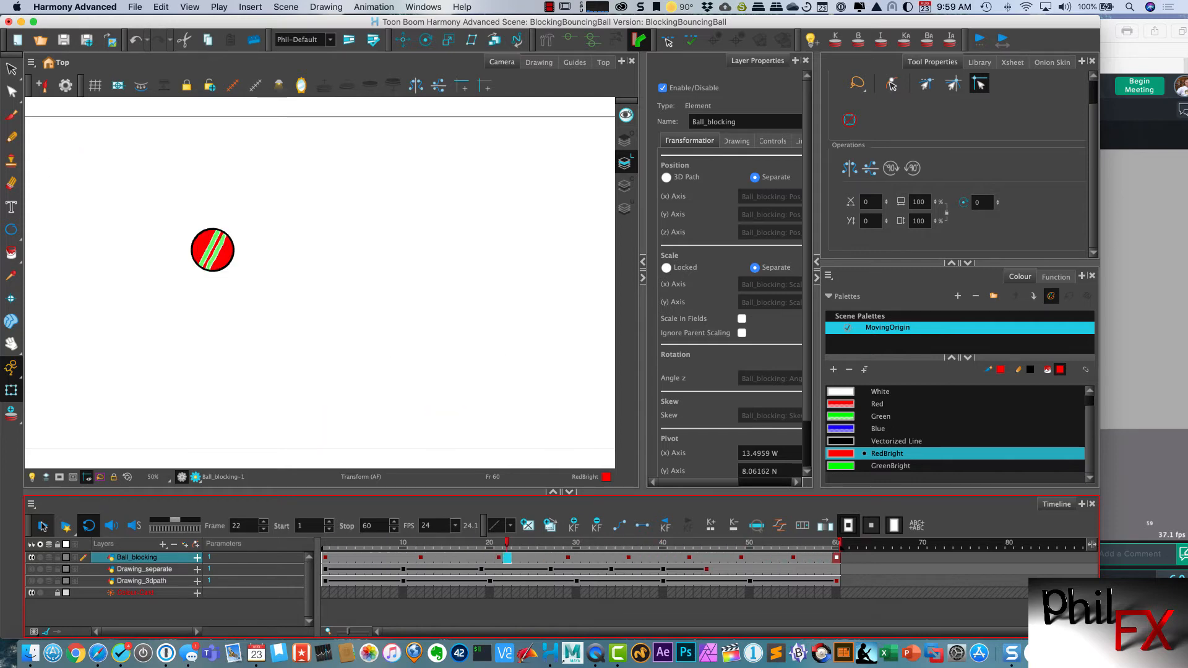
click(402, 544)
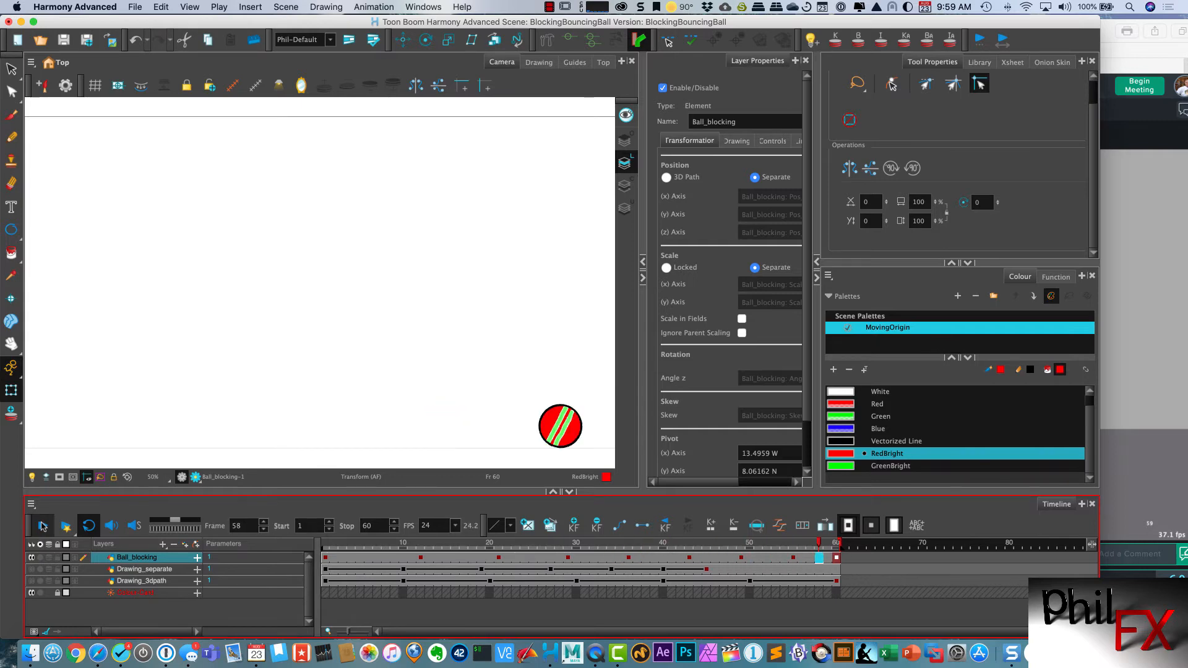
click(713, 543)
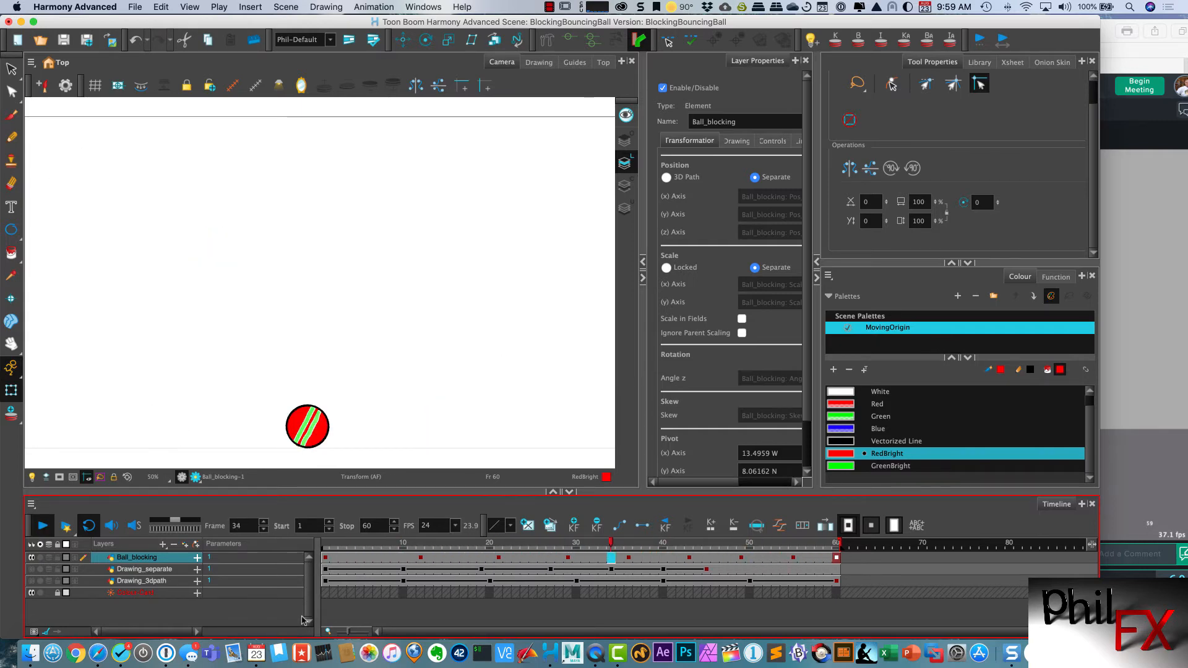
Stop the review playback and return the scene to frame 1 with the ball at its start.
click(506, 543)
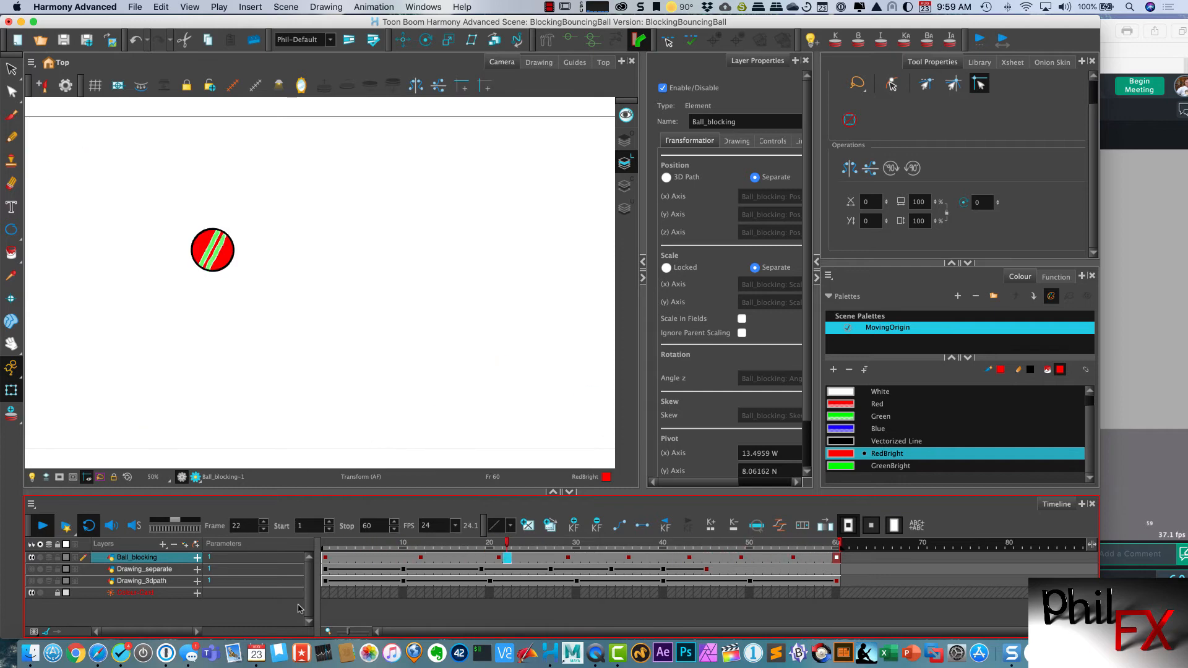
click(403, 542)
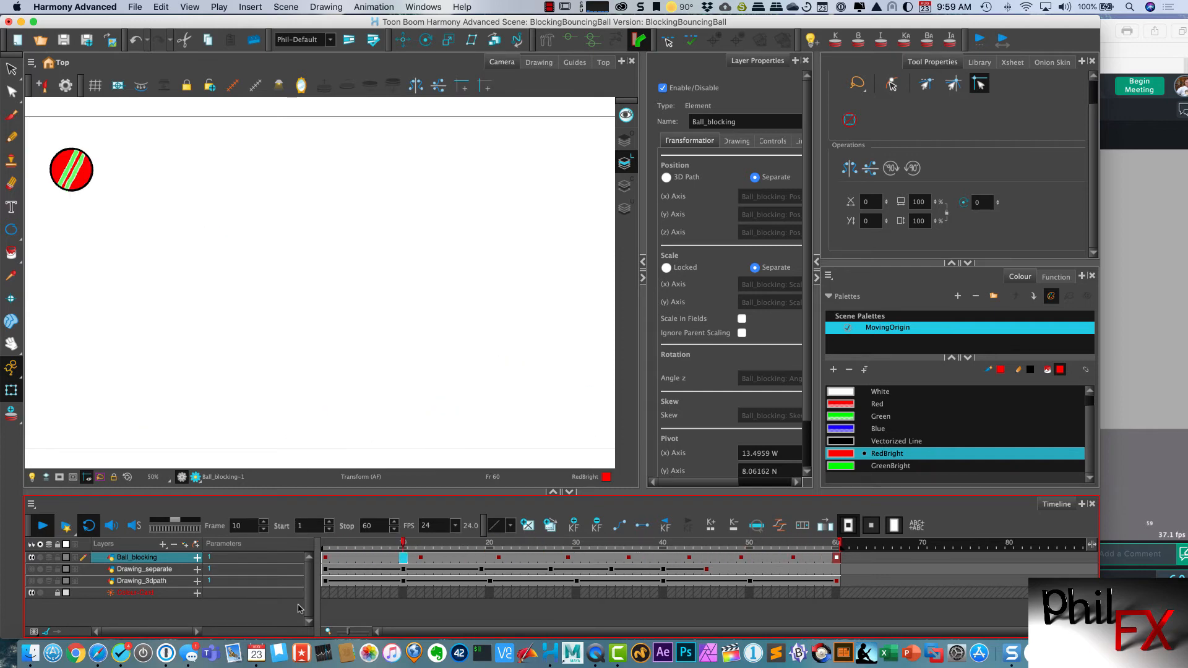
click(42, 525)
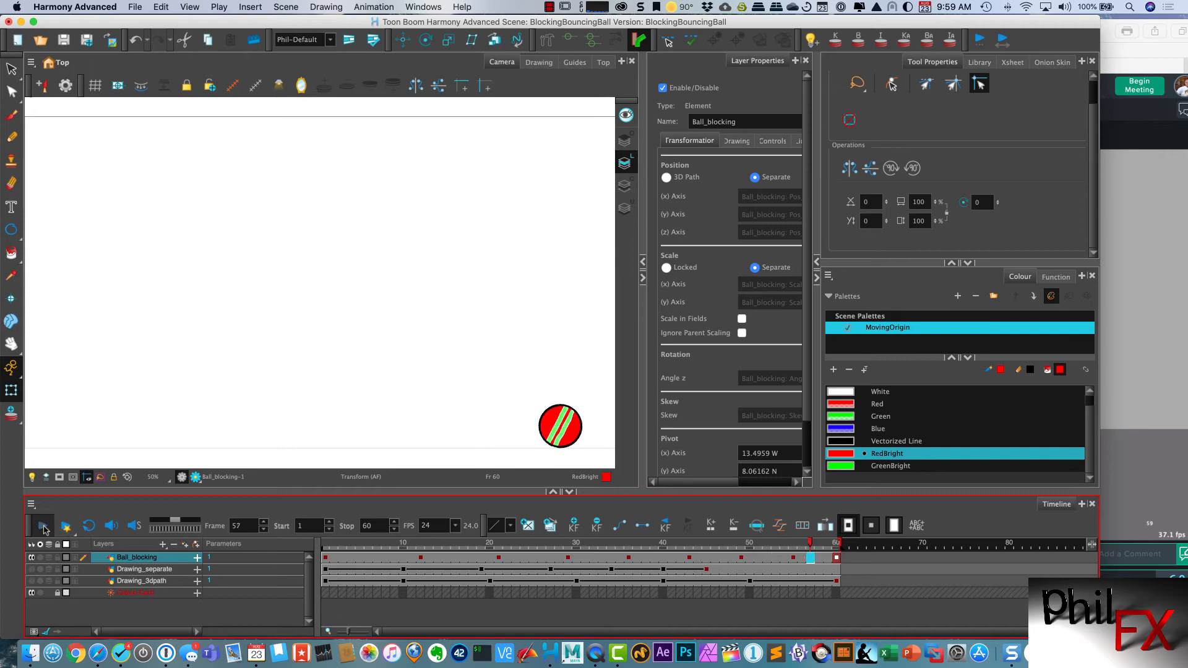
click(766, 545)
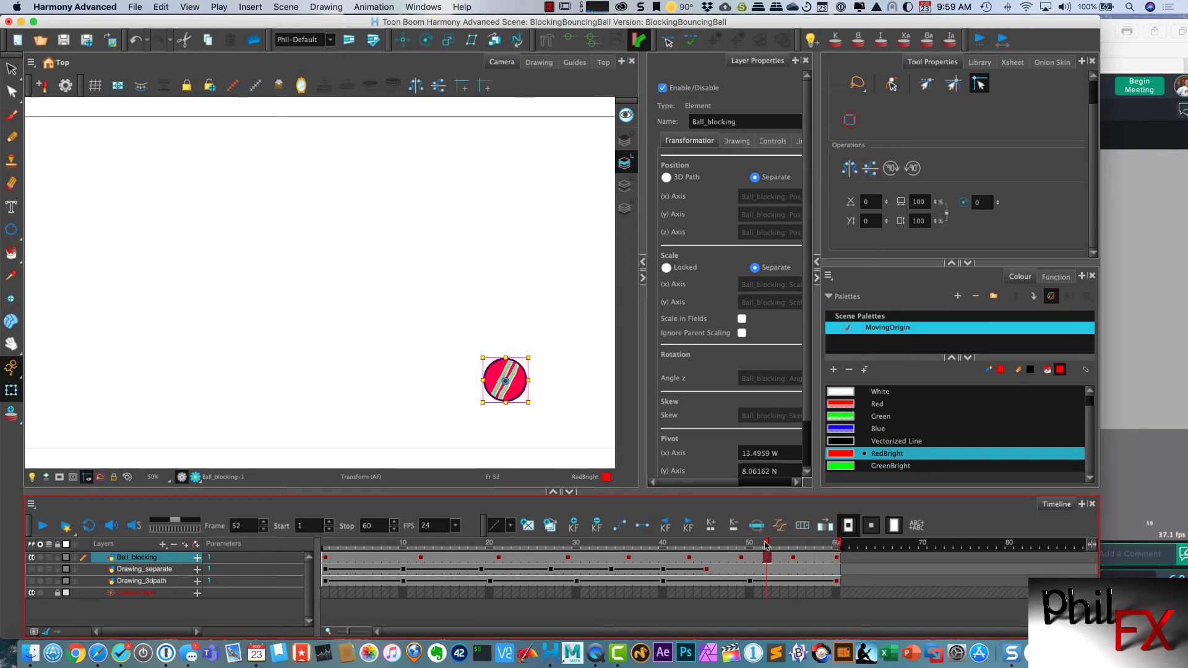
click(323, 545)
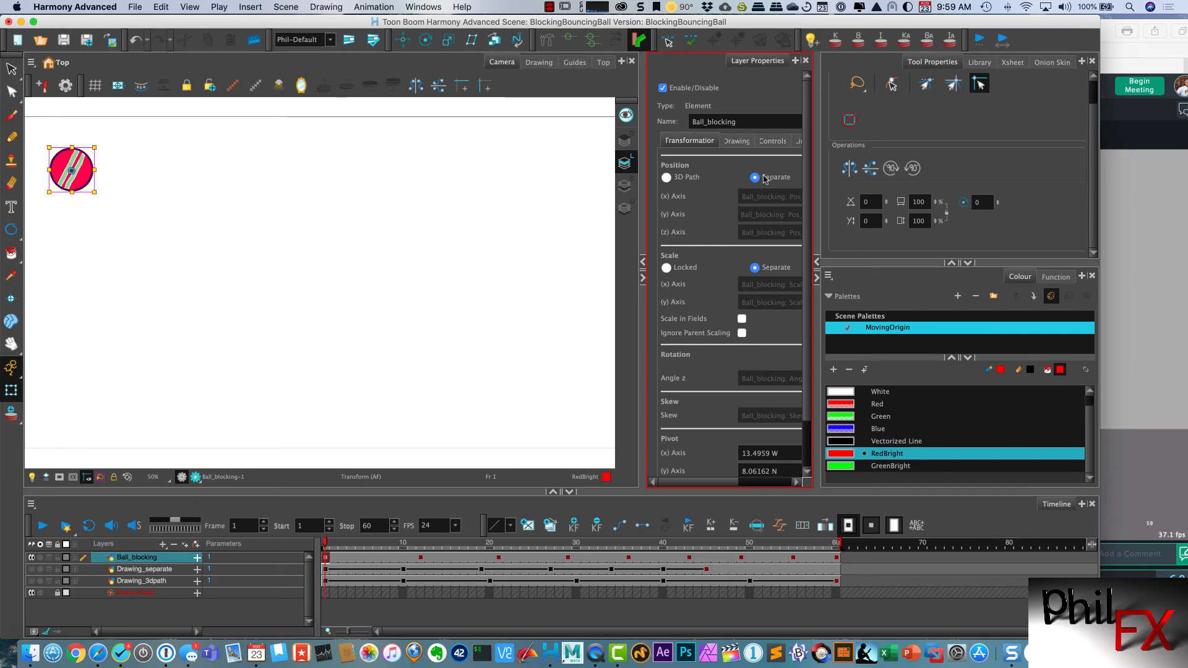
mouse_move(745, 260)
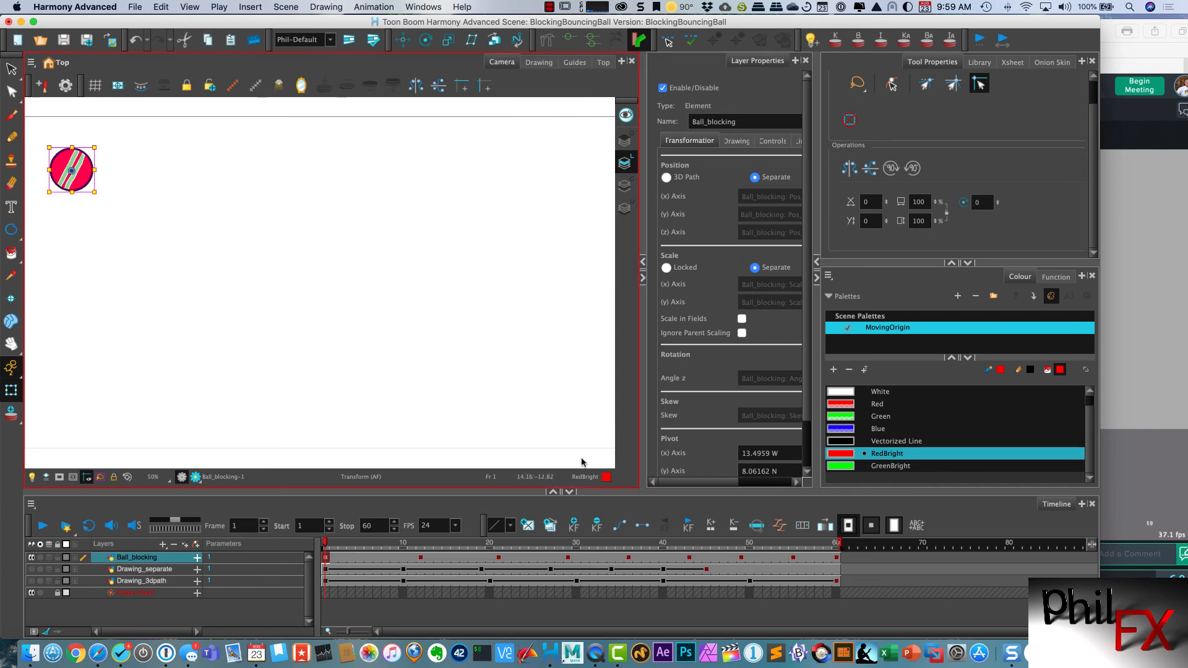
mouse_move(594, 370)
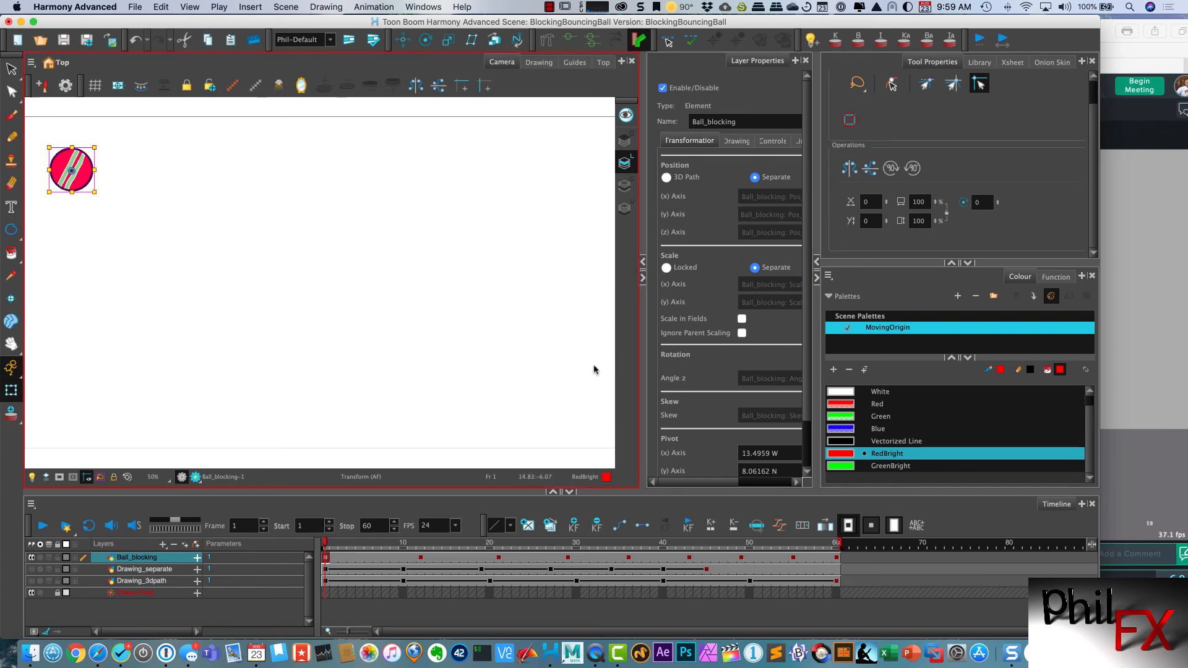